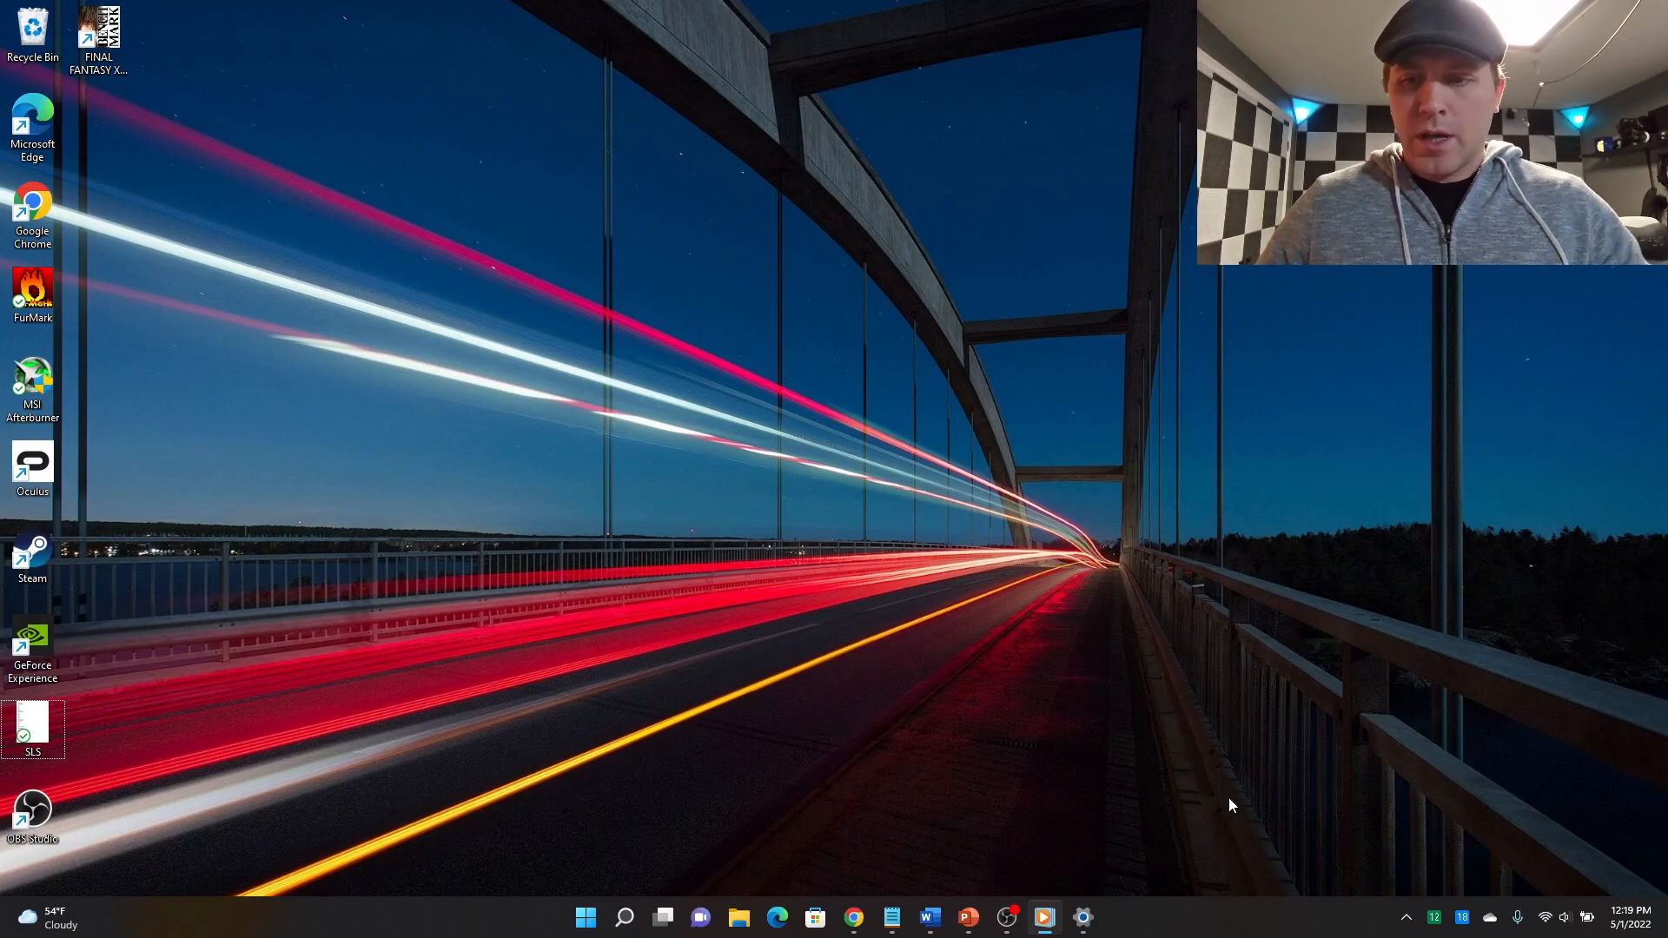
mouse_move(1430, 752)
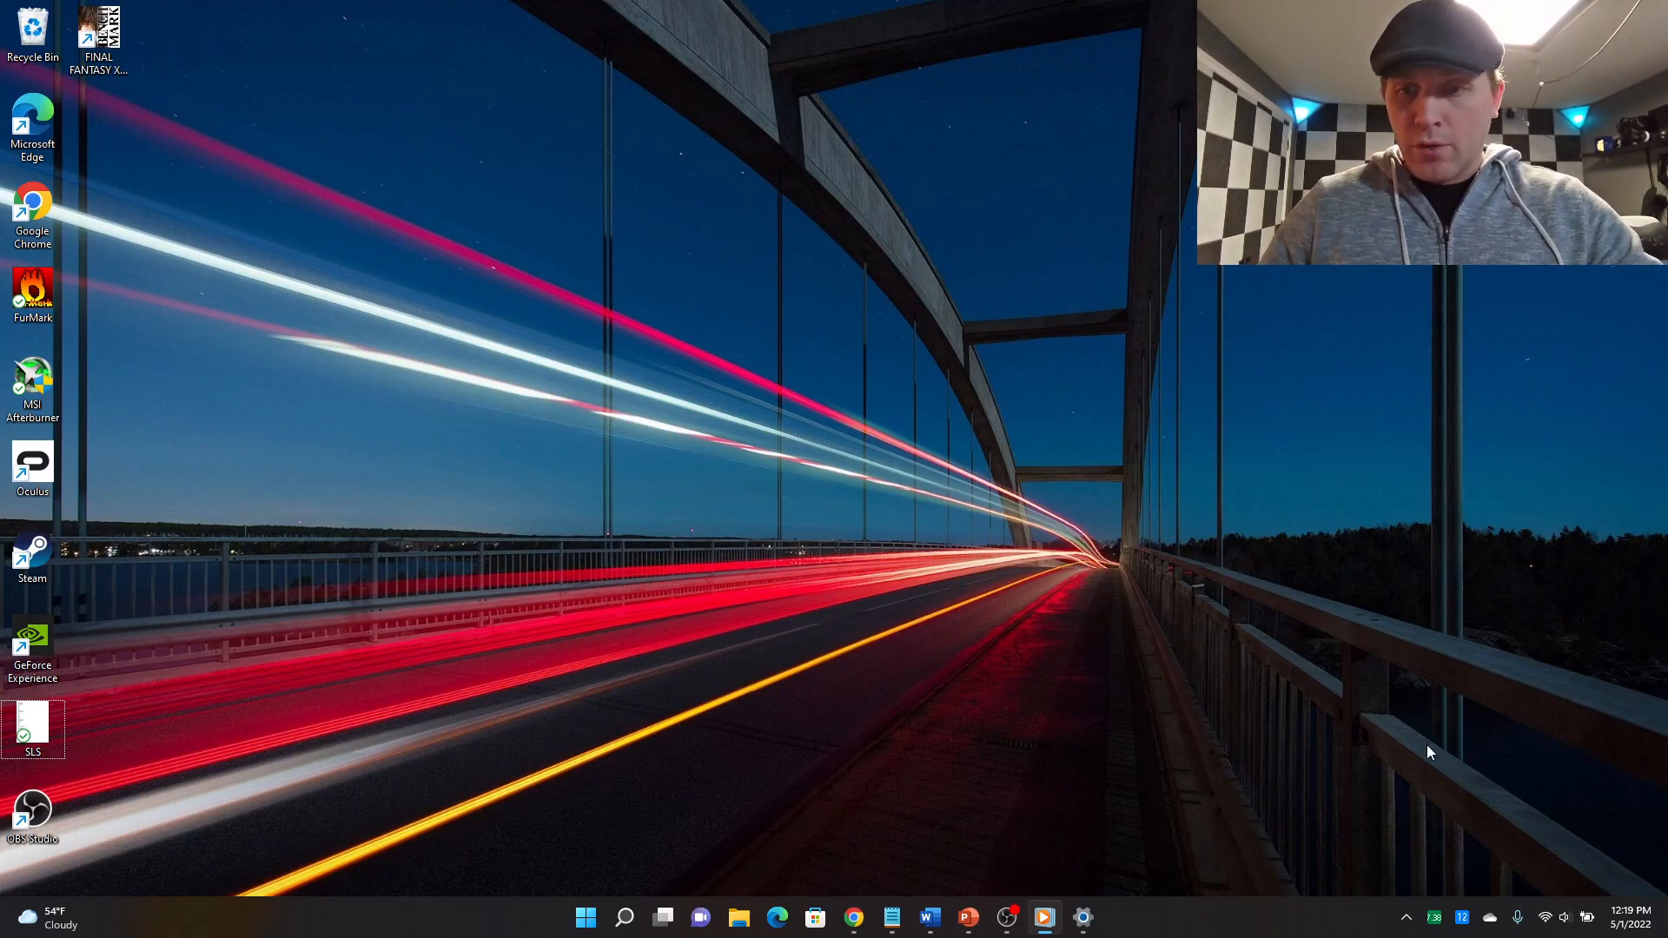
mouse_move(1190, 825)
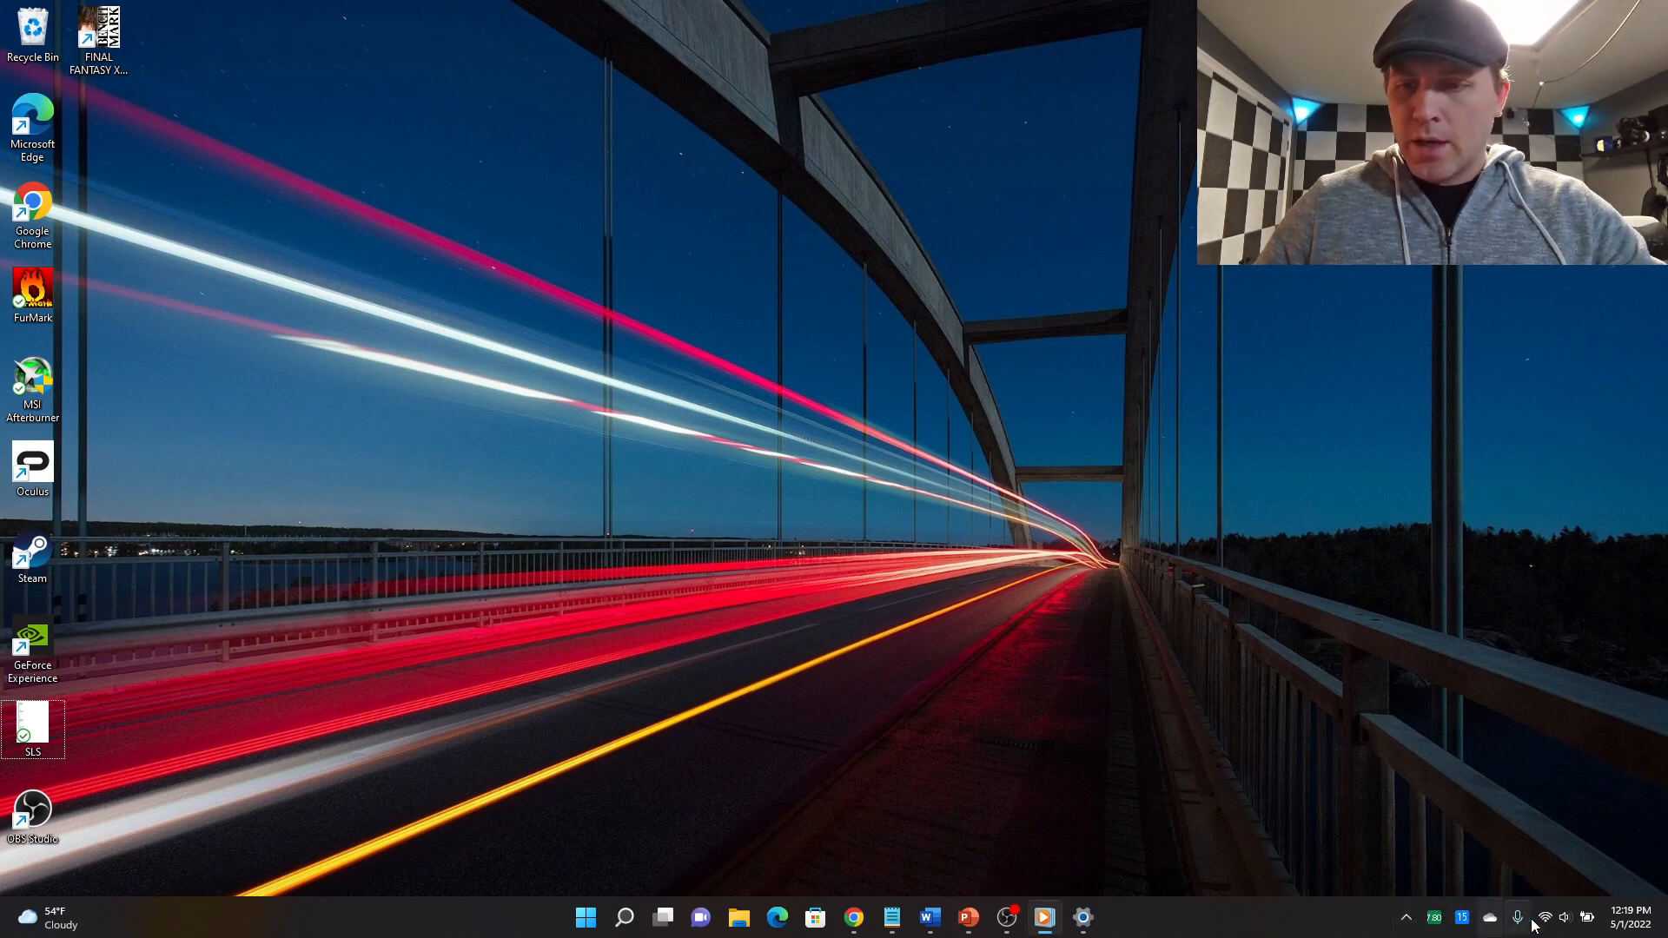
mouse_move(1593, 914)
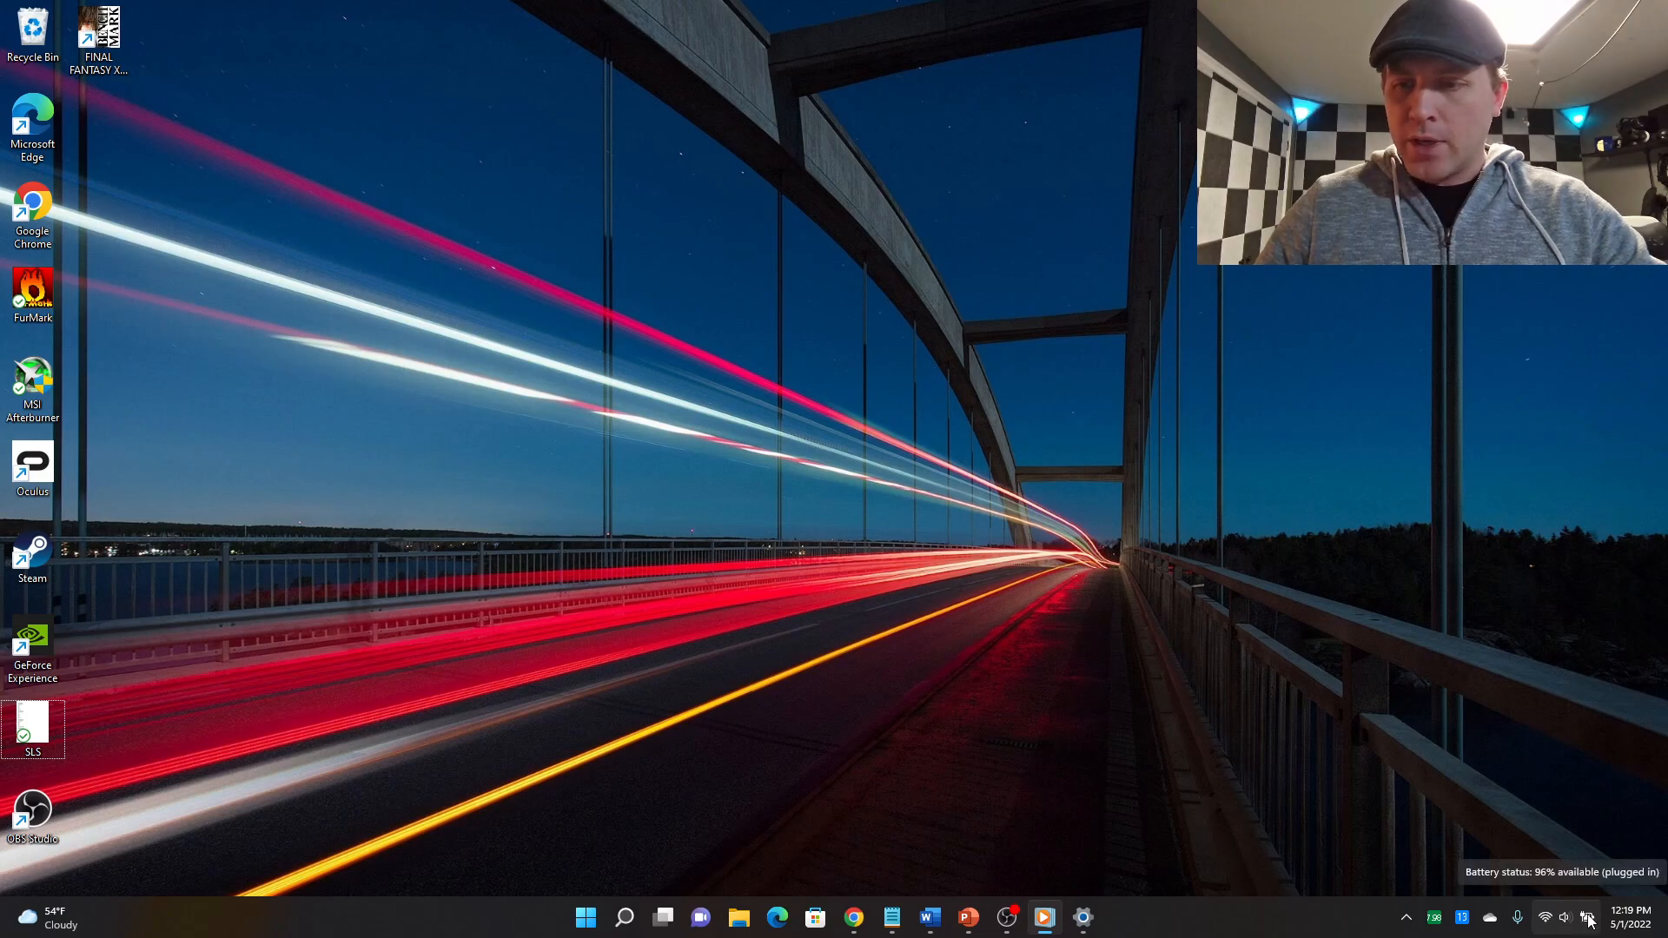
Show the Quick Settings panel with the battery charging at 96%
click(1584, 917)
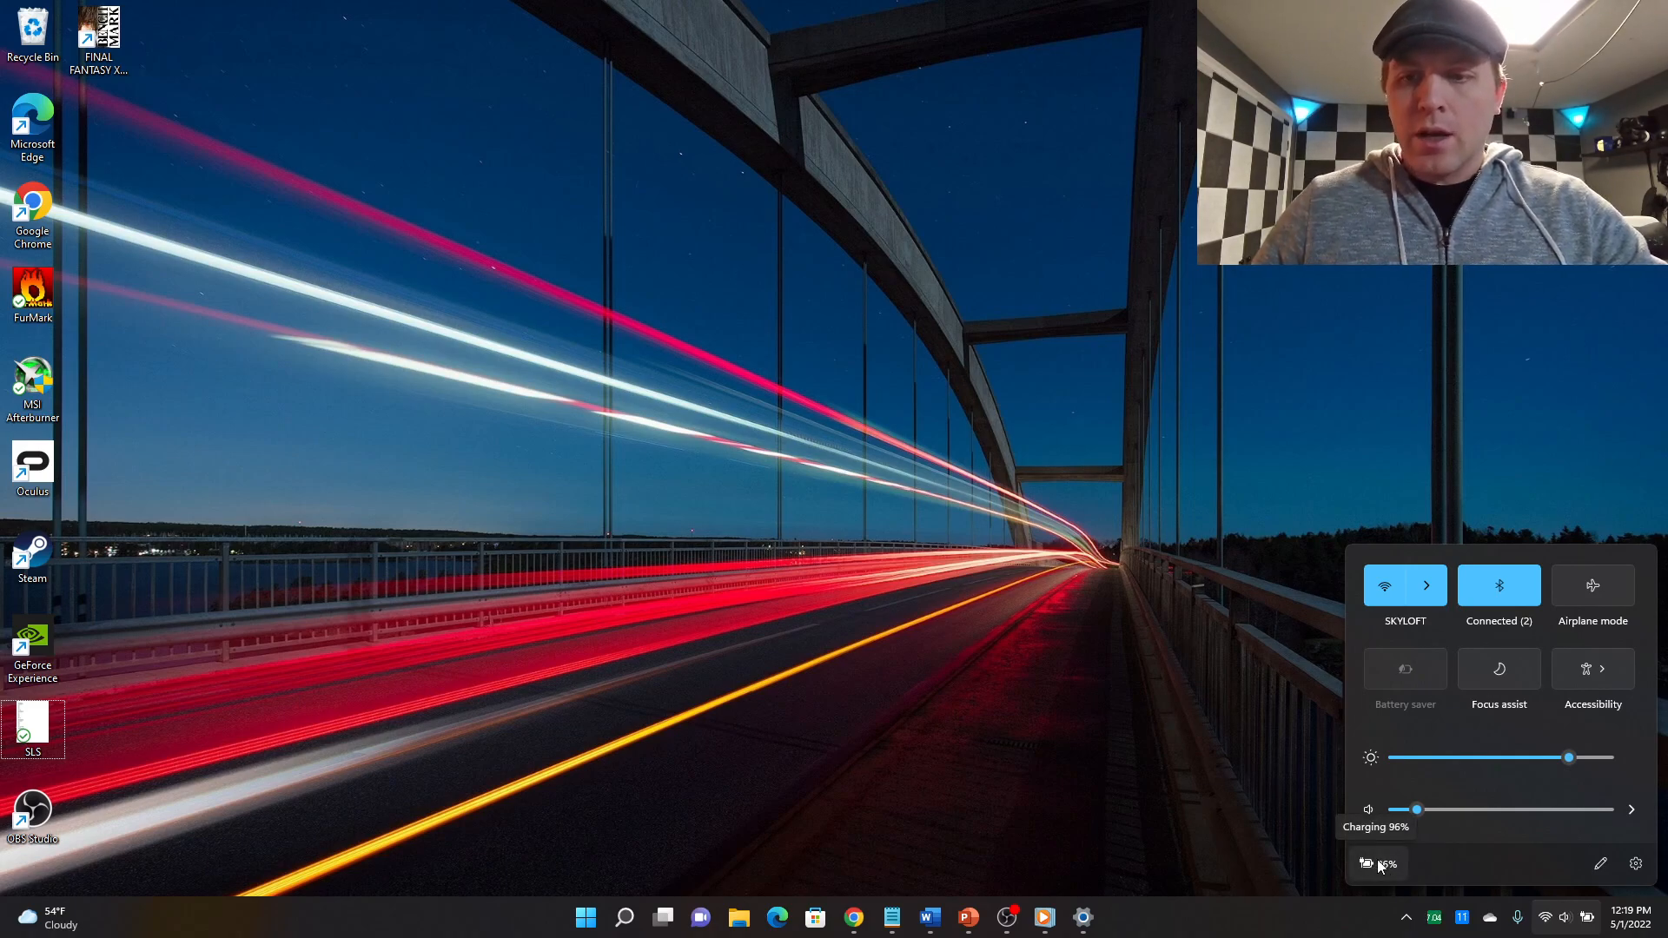
Go to Power & battery and switch the power mode to Best performance
click(1367, 863)
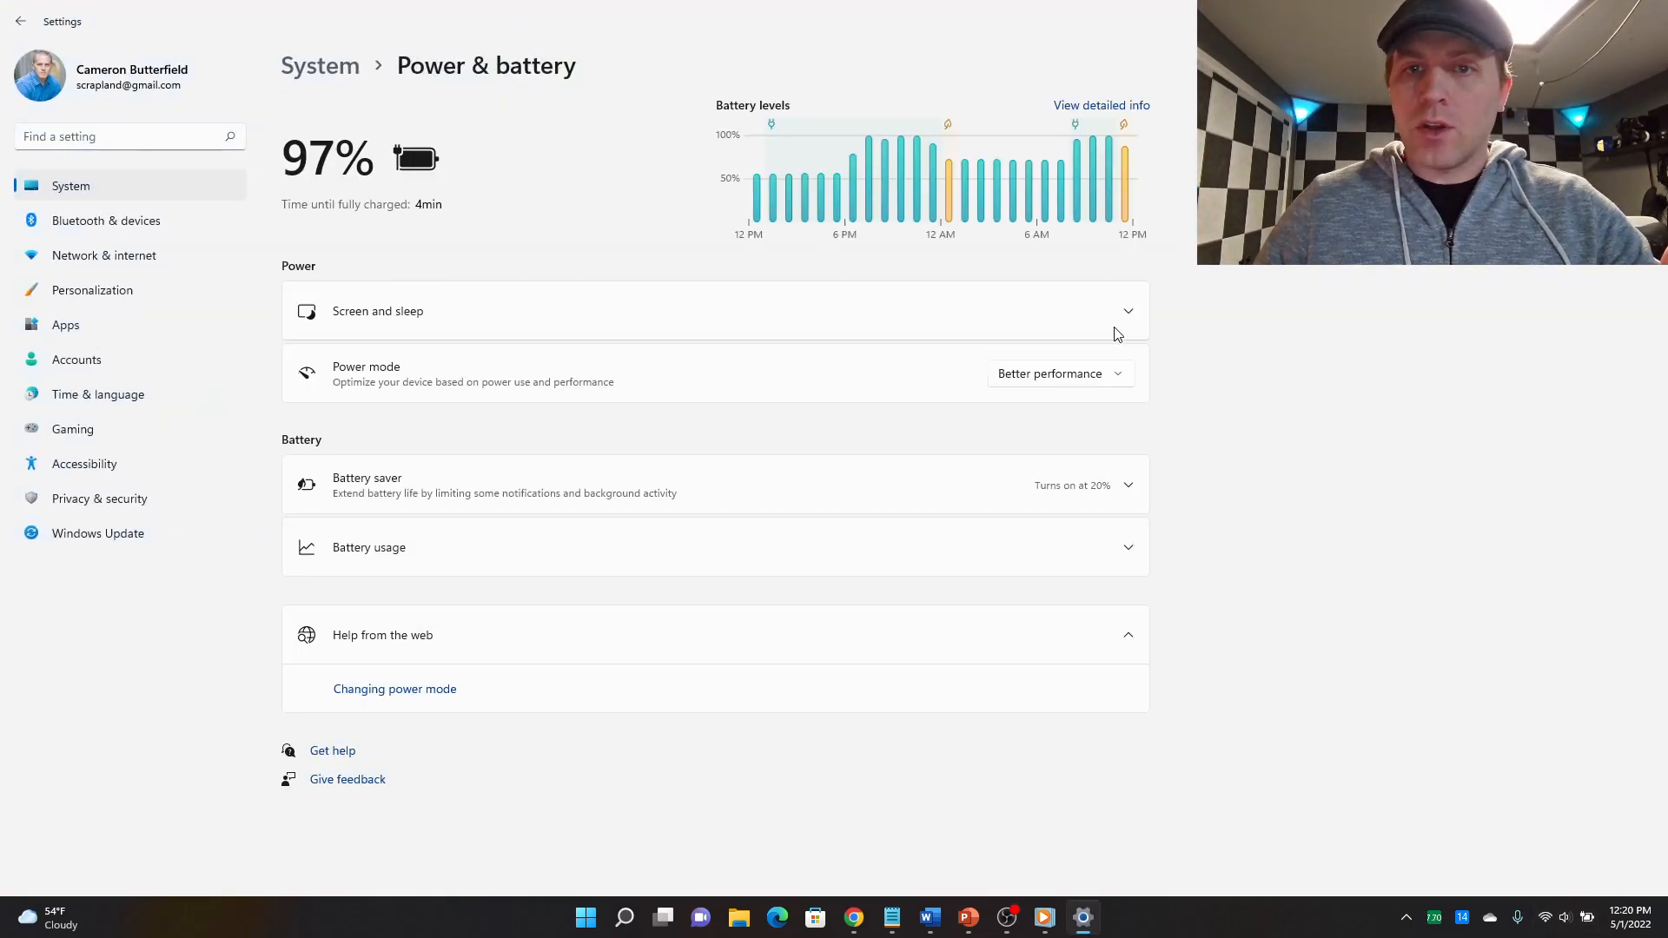
click(1061, 373)
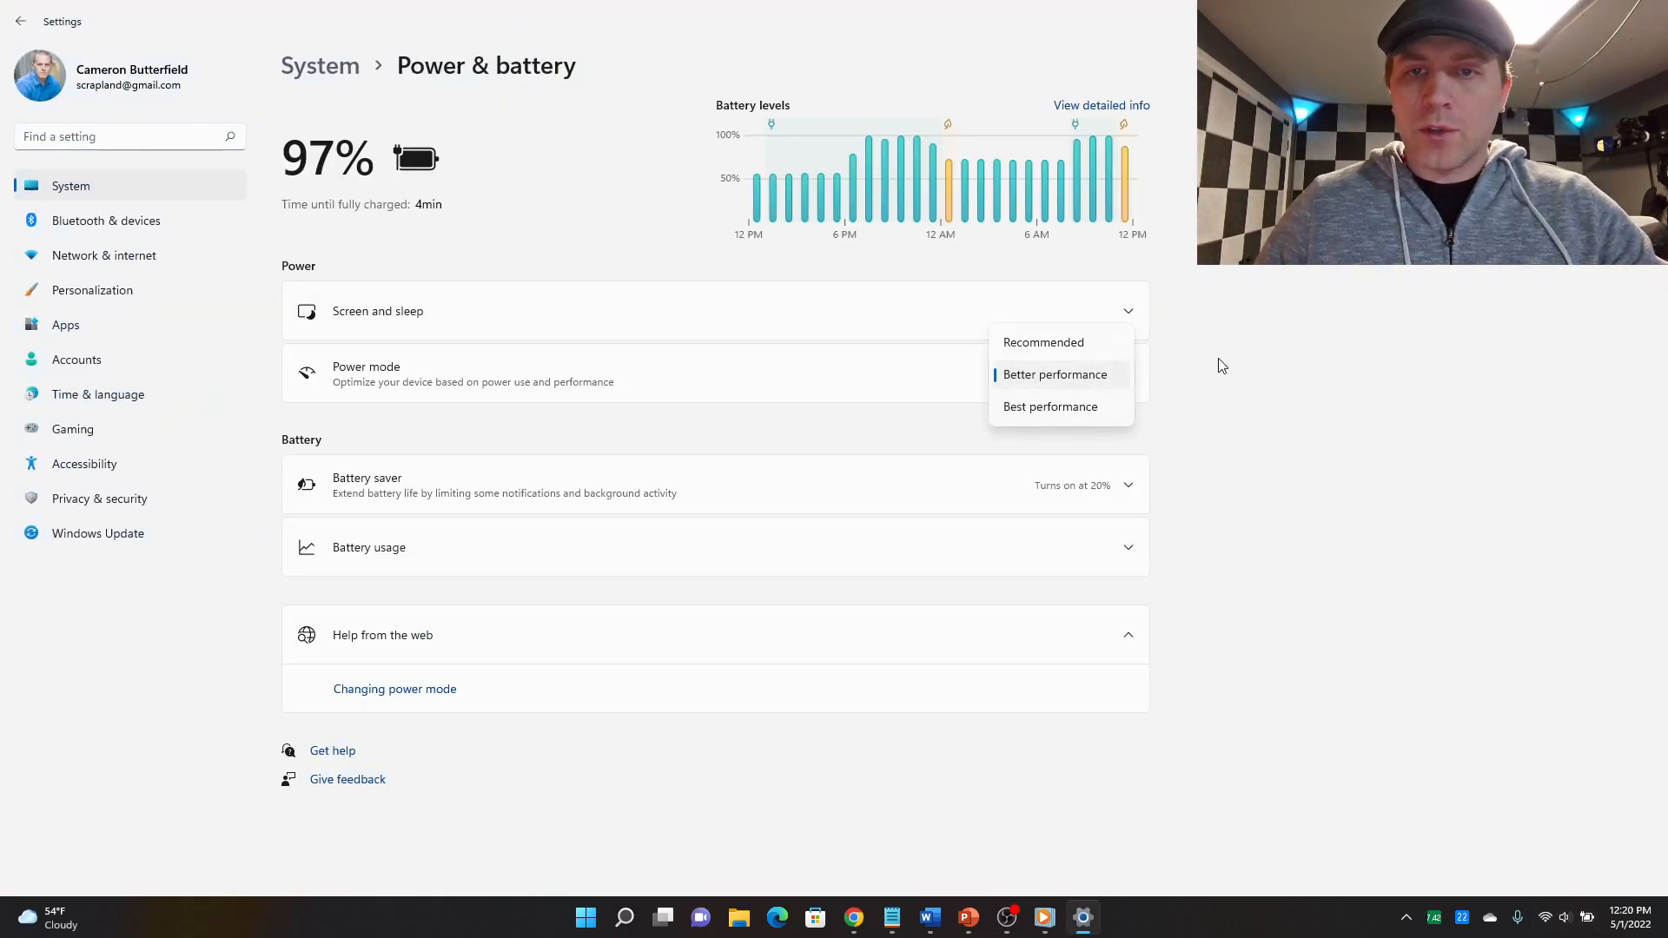
mouse_move(1063, 346)
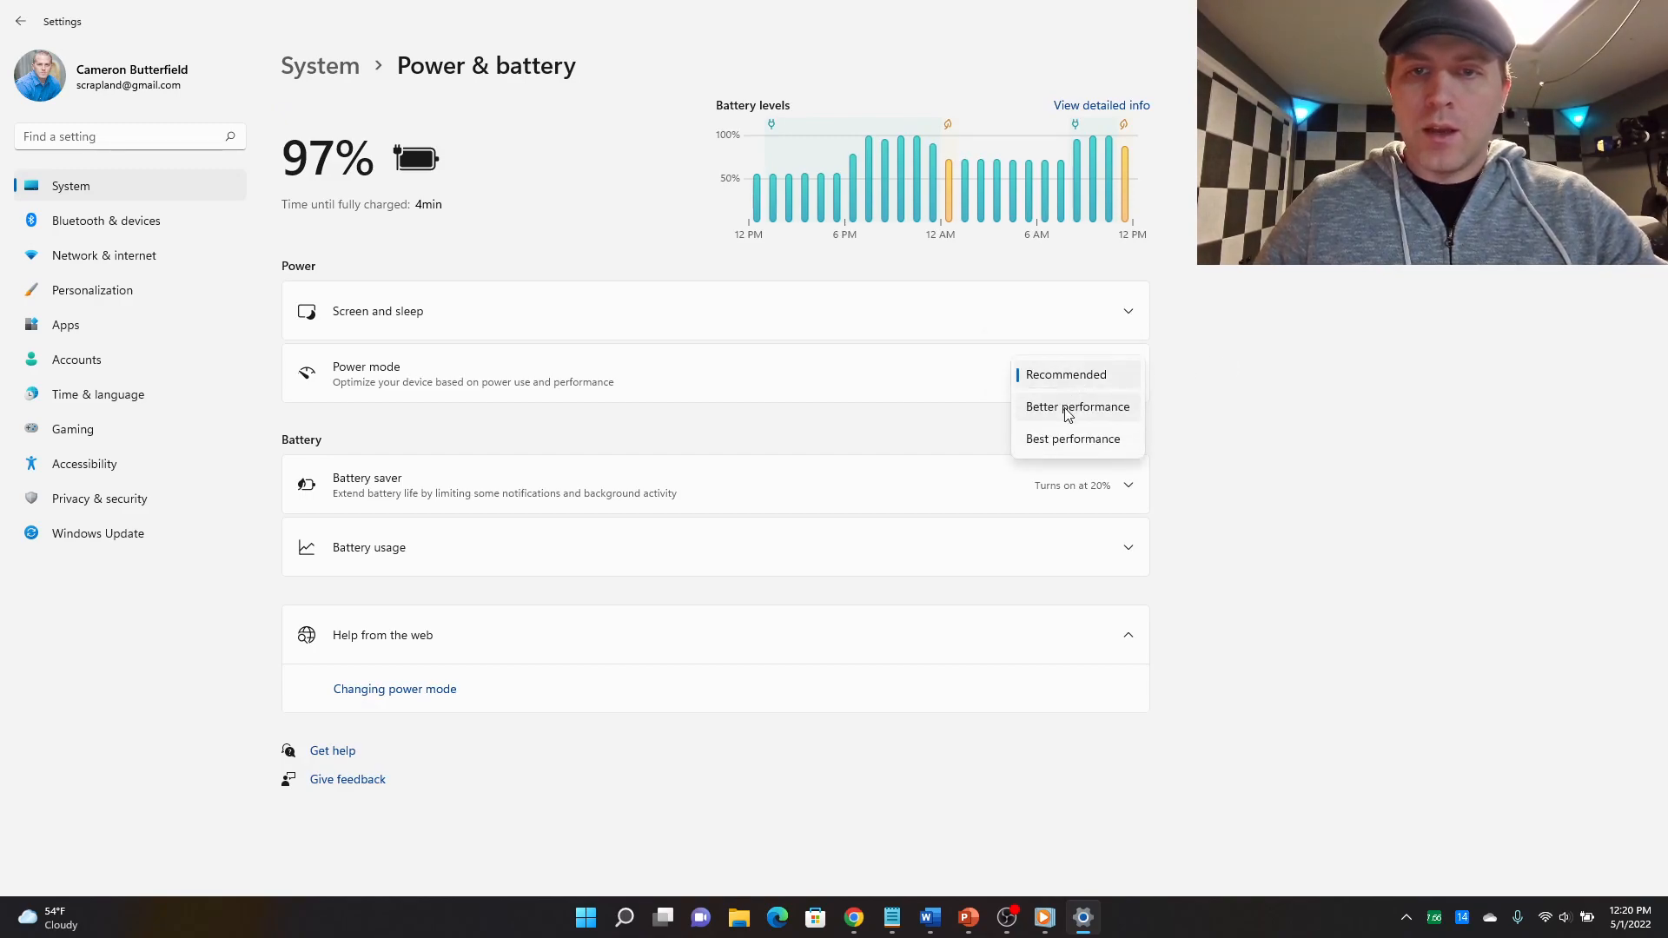
click(1074, 438)
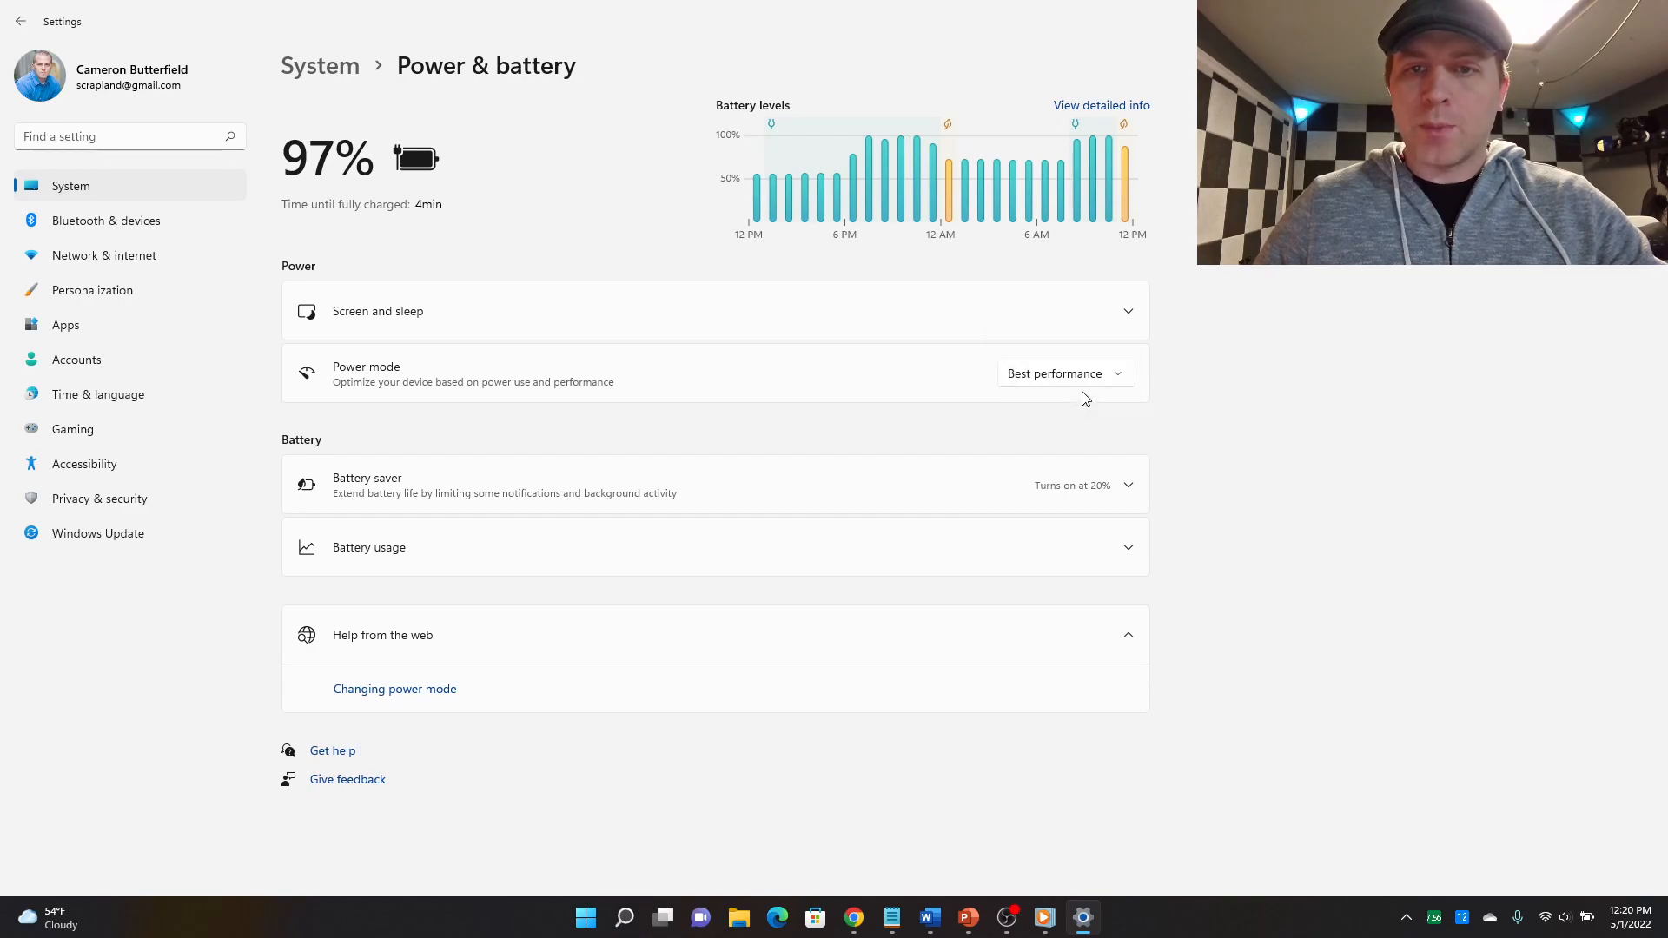
Switch the power mode back to Recommended and leave it selected
click(1065, 374)
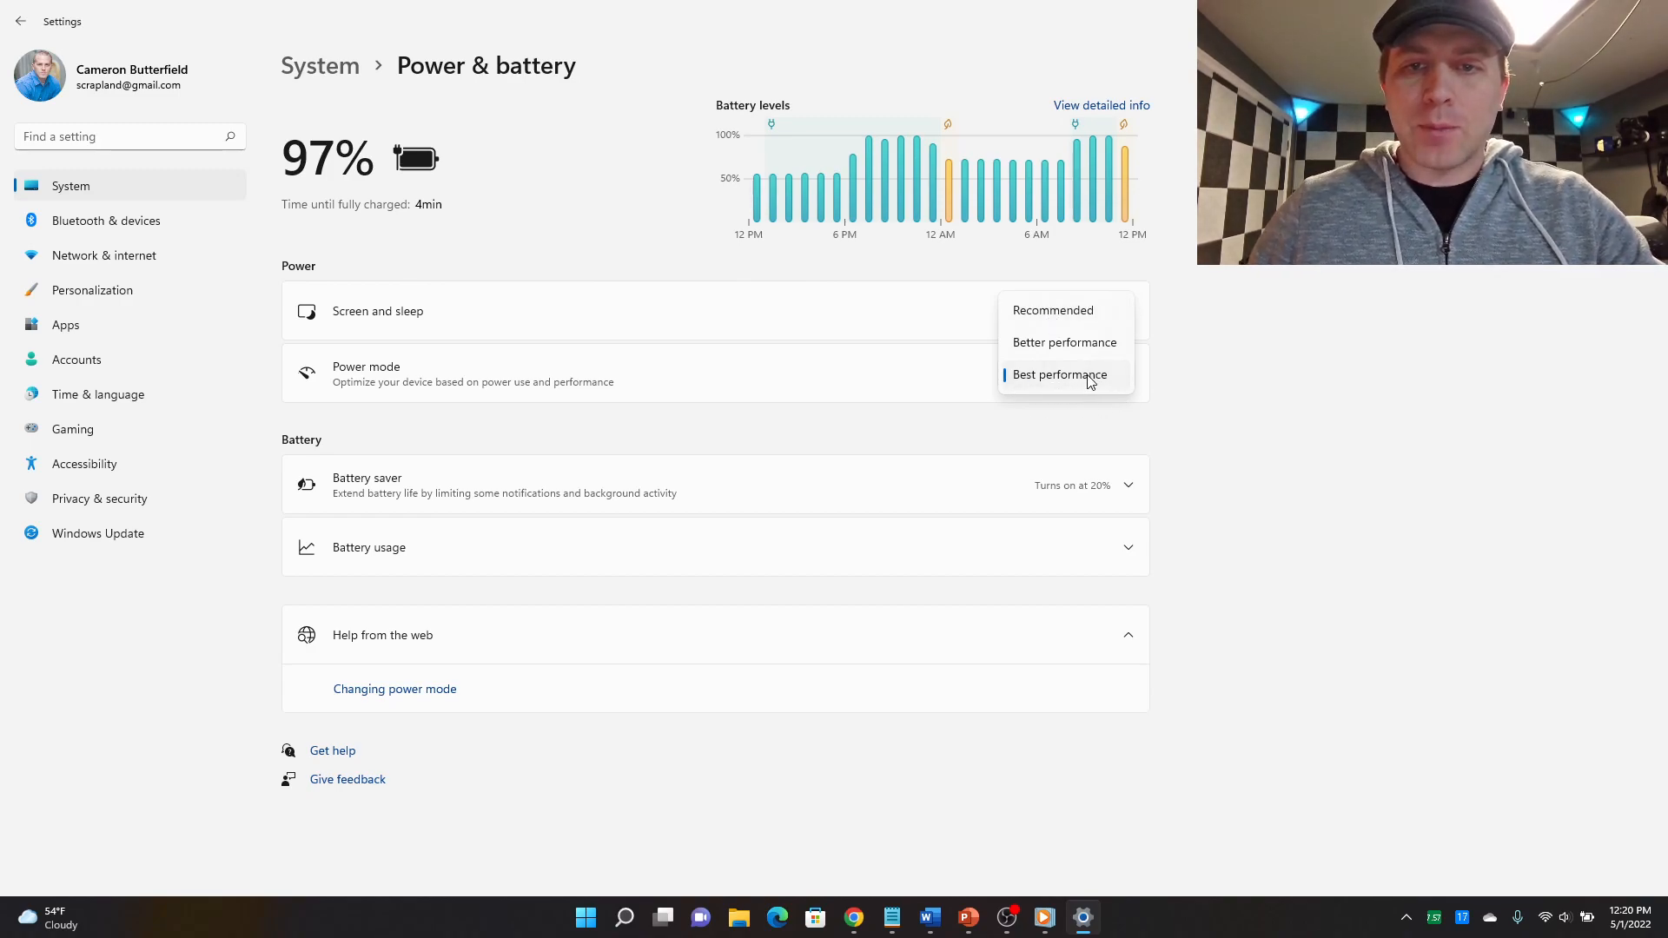
mouse_move(1067, 318)
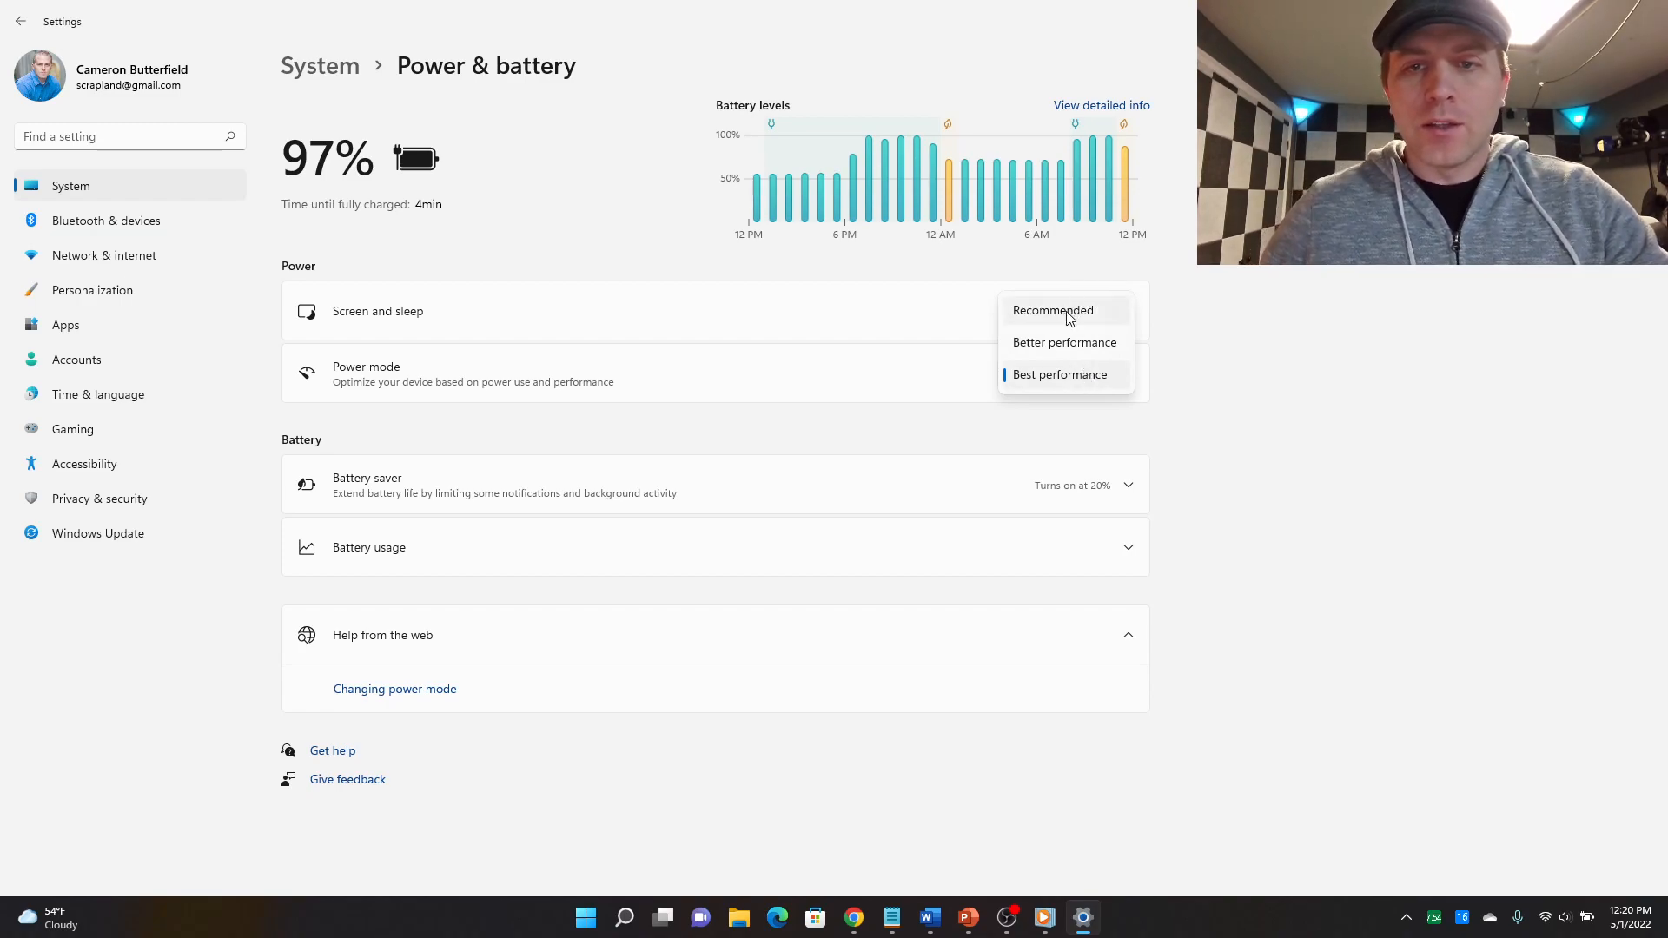
click(1052, 309)
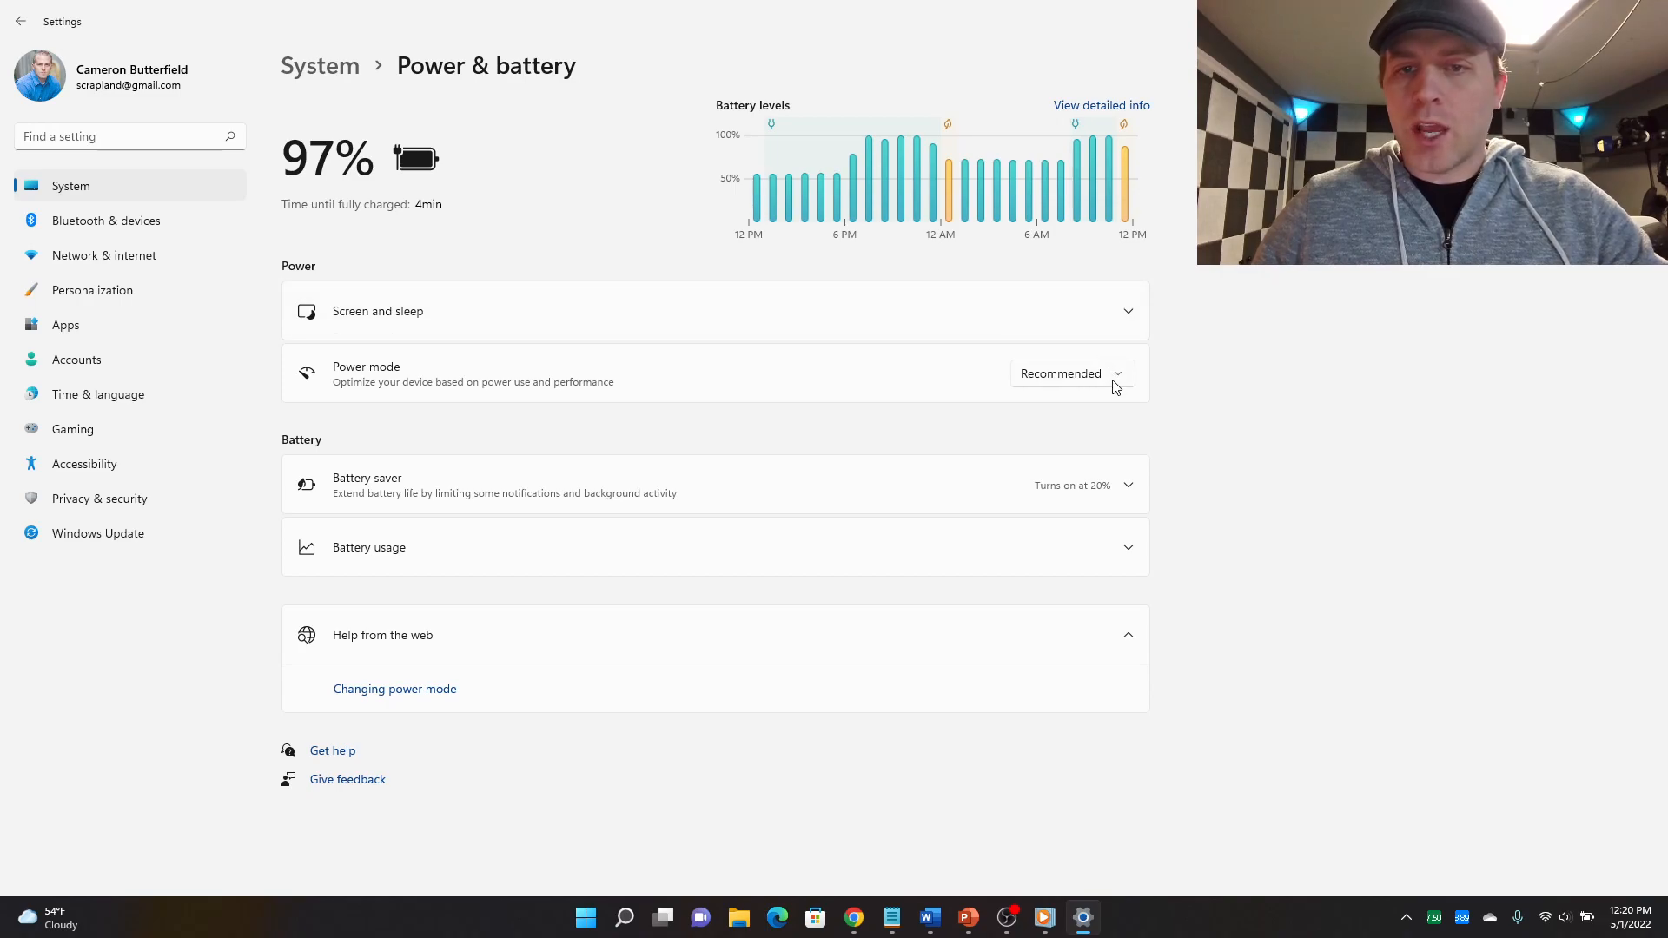
click(1068, 374)
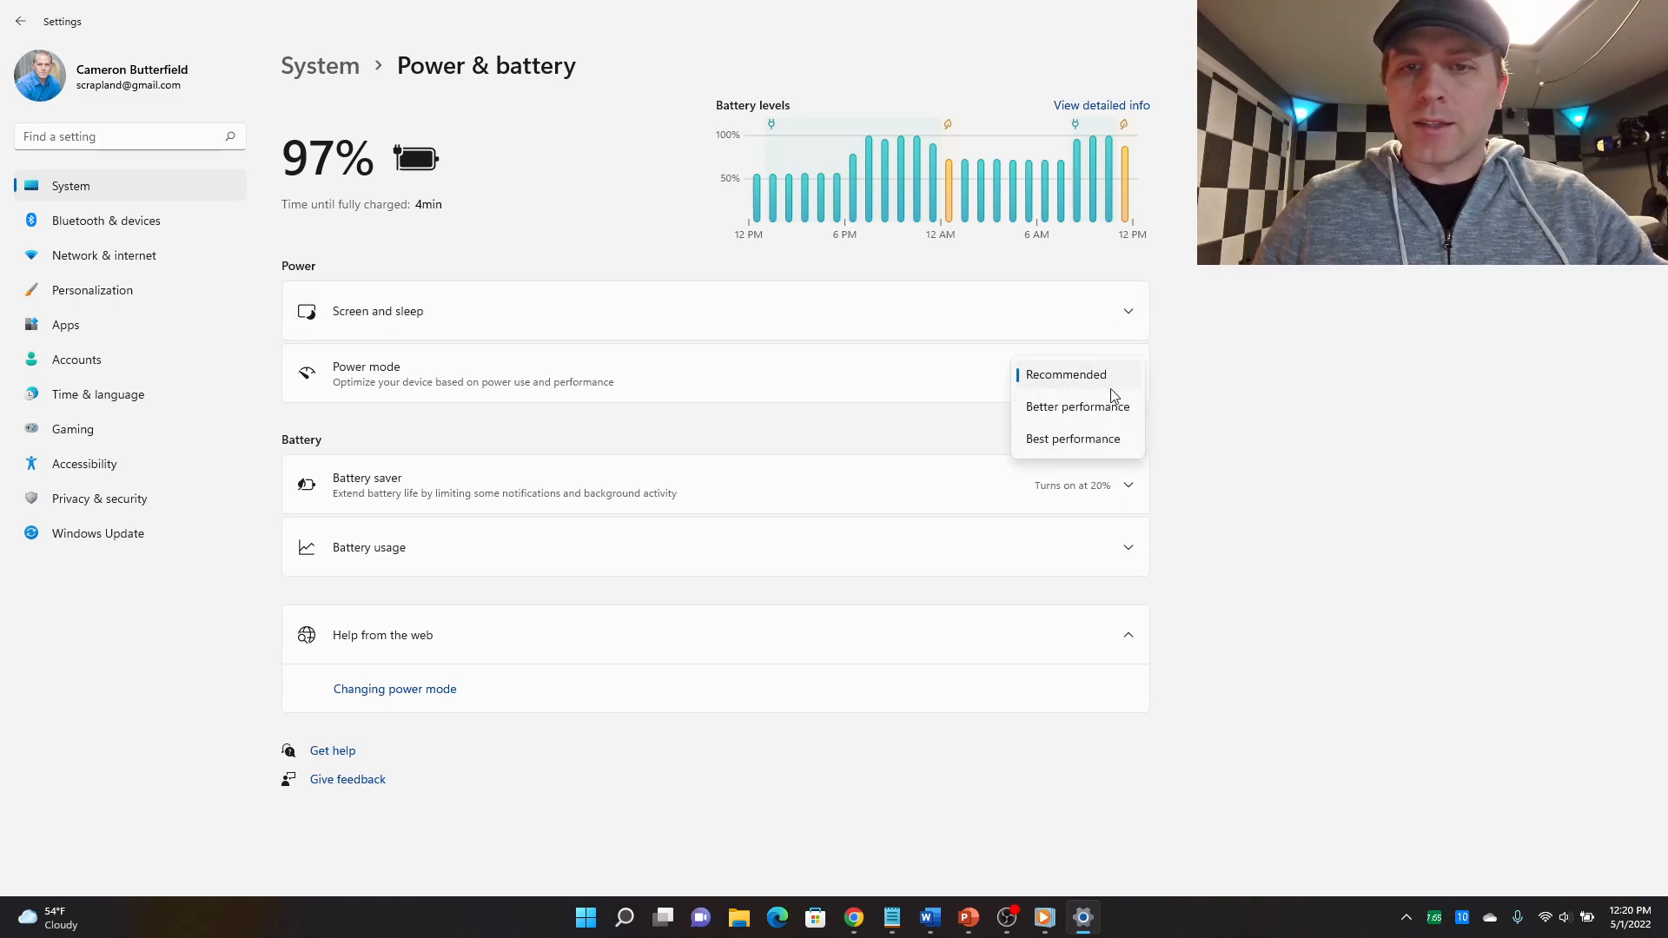
click(1065, 375)
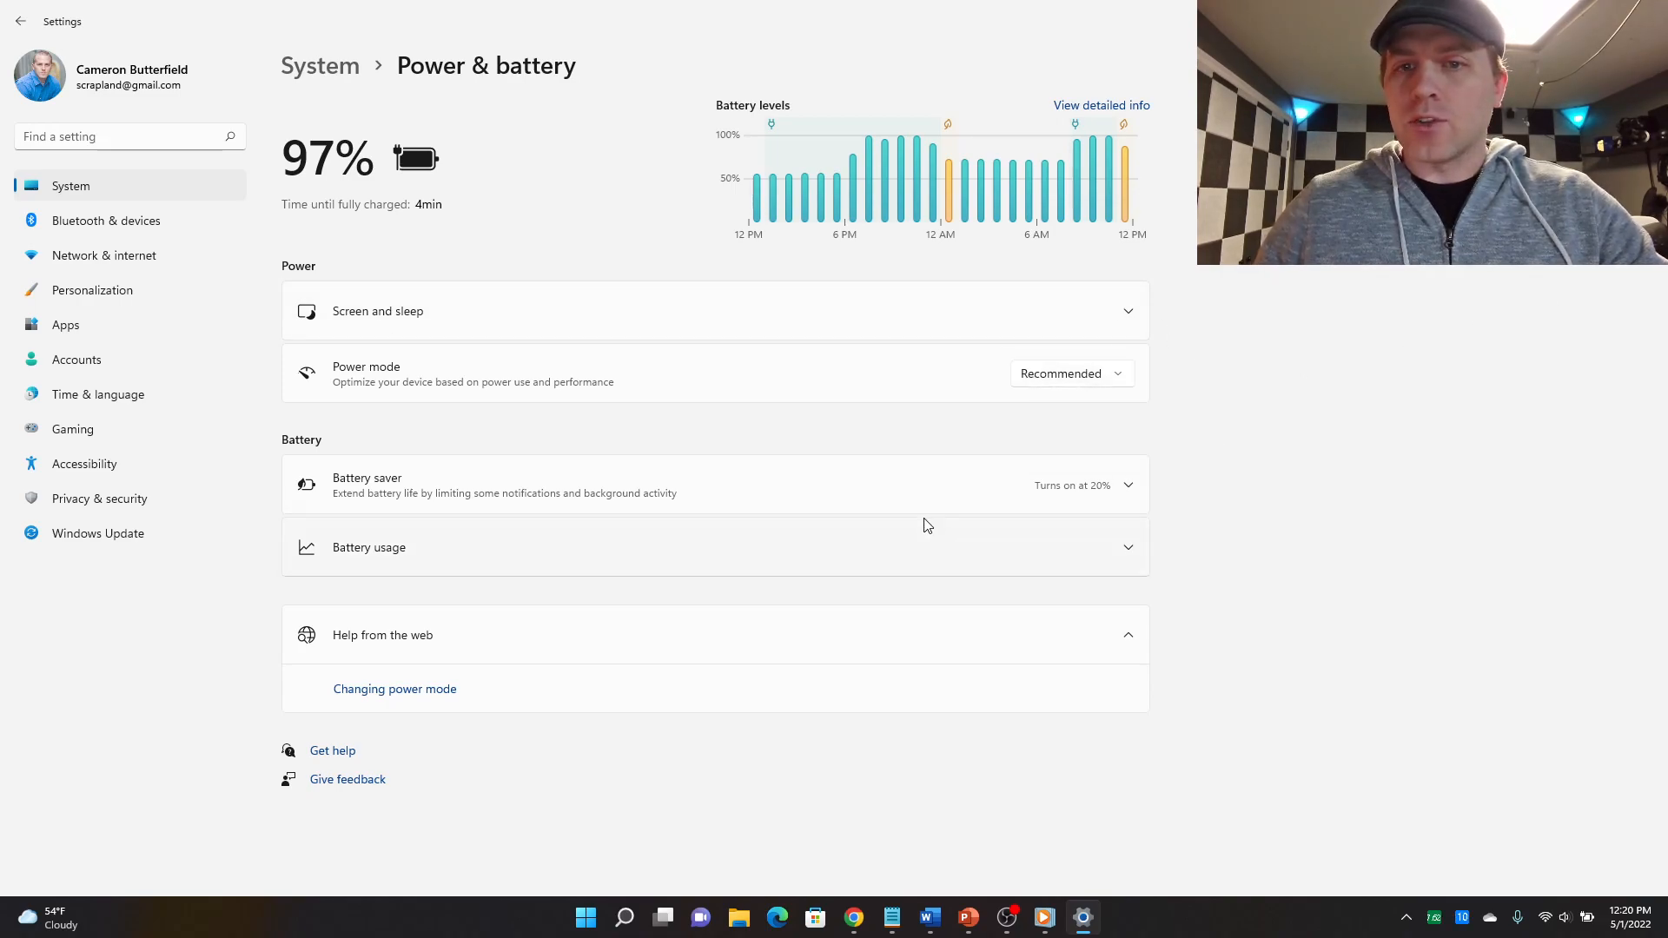
mouse_move(1251, 410)
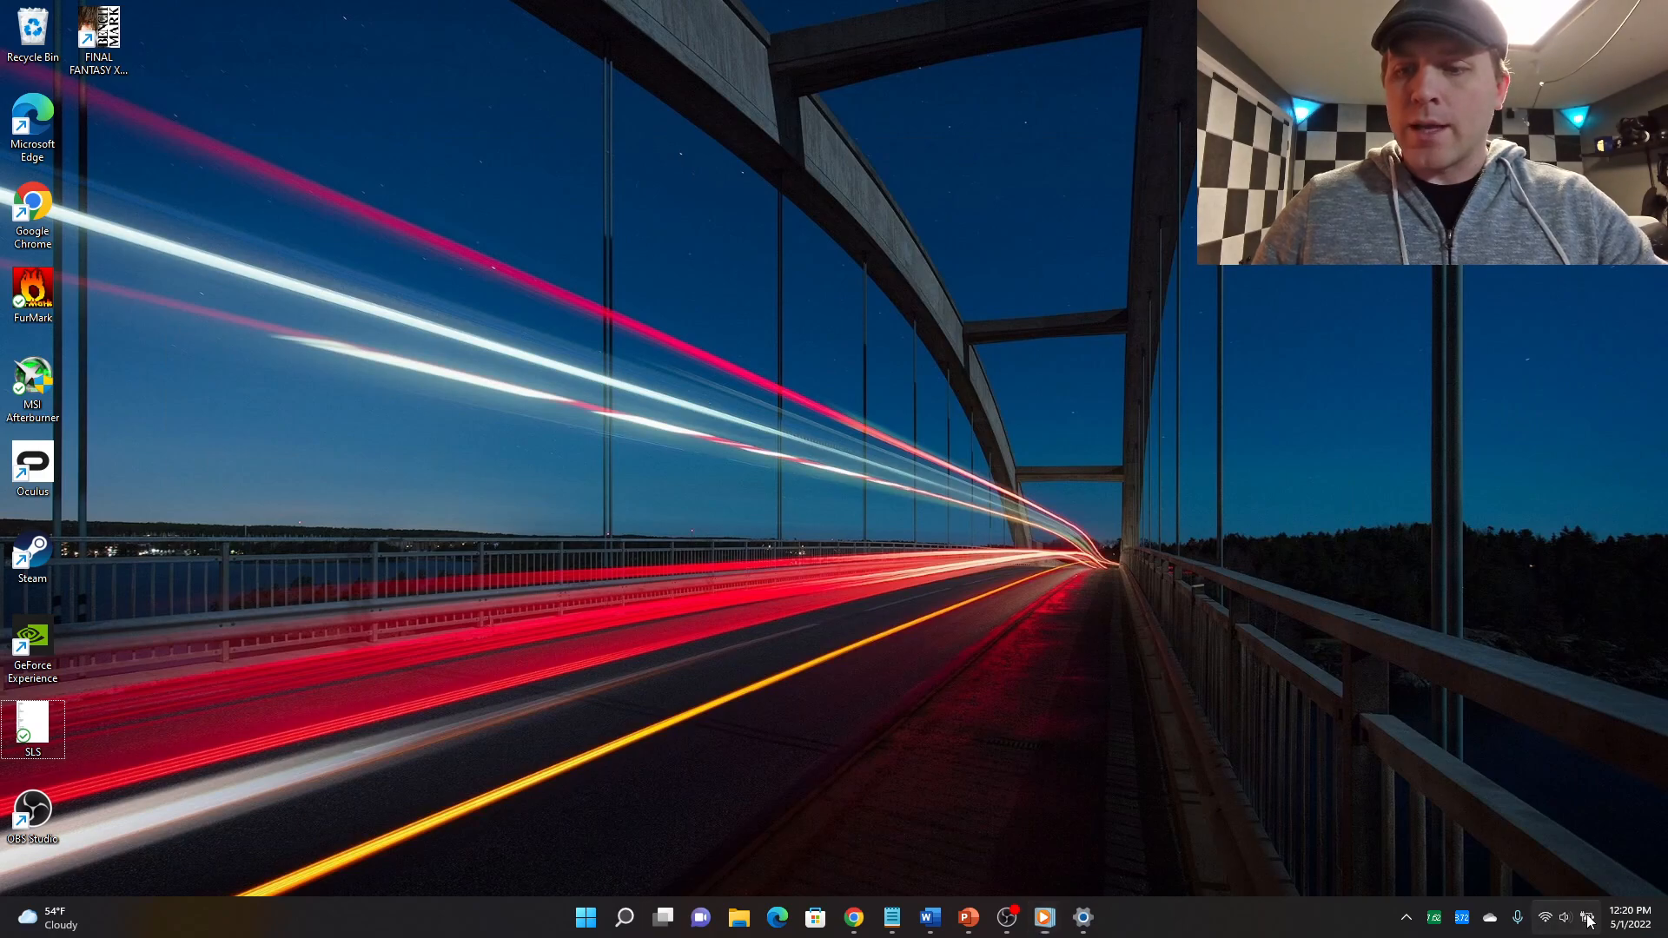
Show the Quick Settings panel again with battery saver at 97%
click(1581, 913)
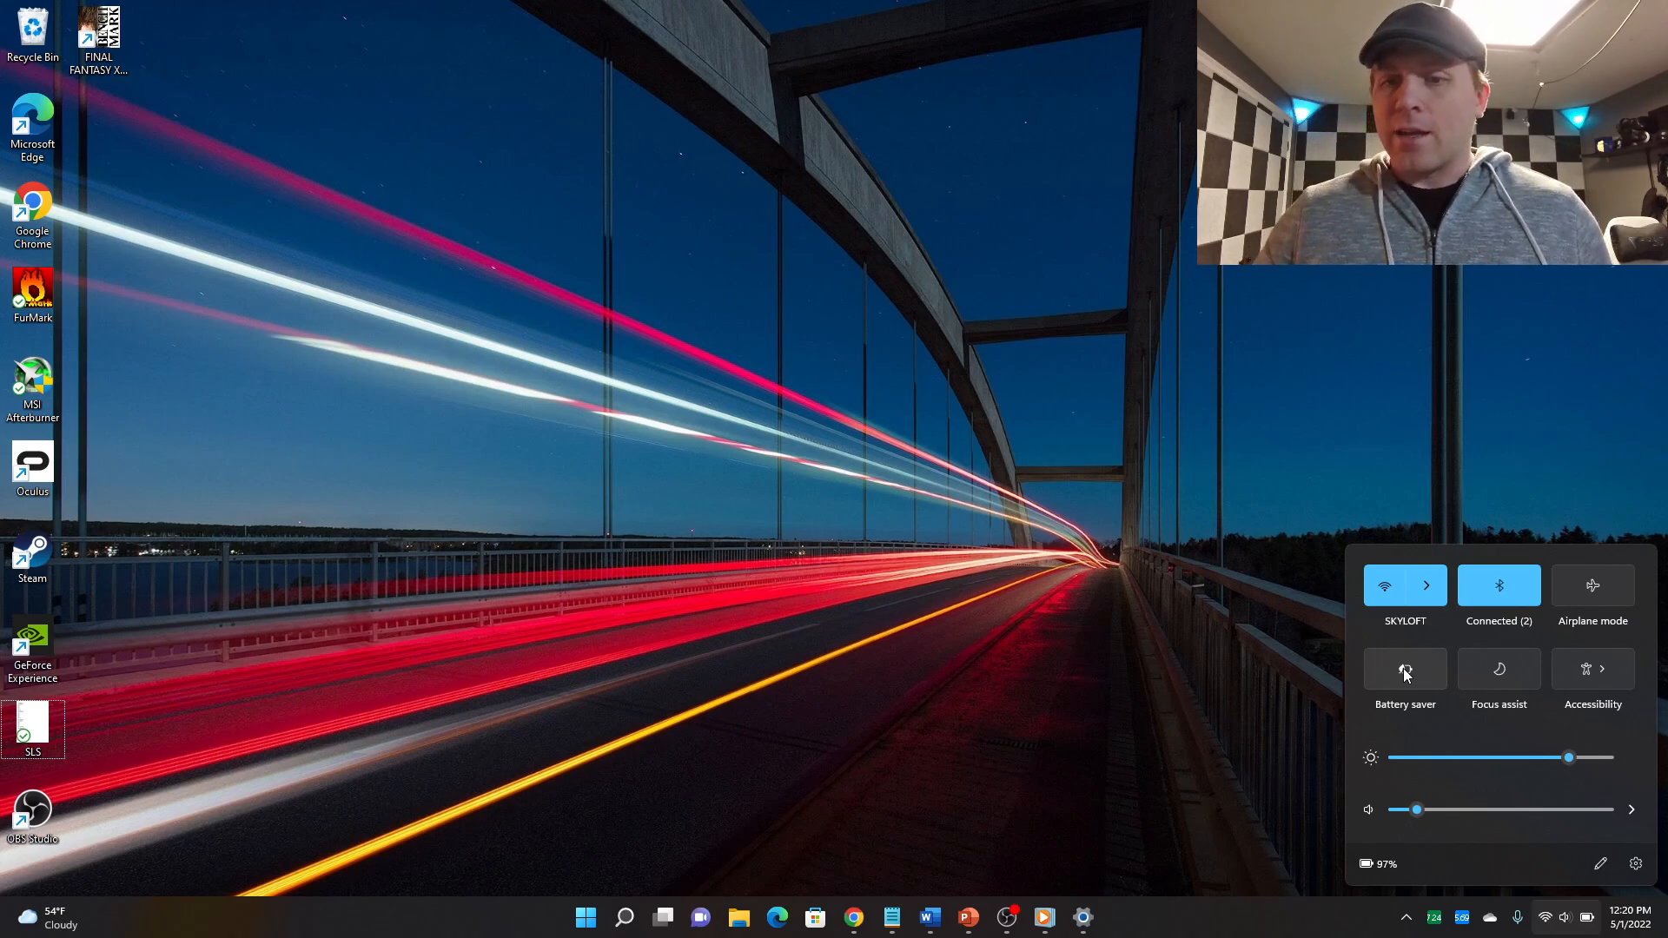
mouse_move(1609, 917)
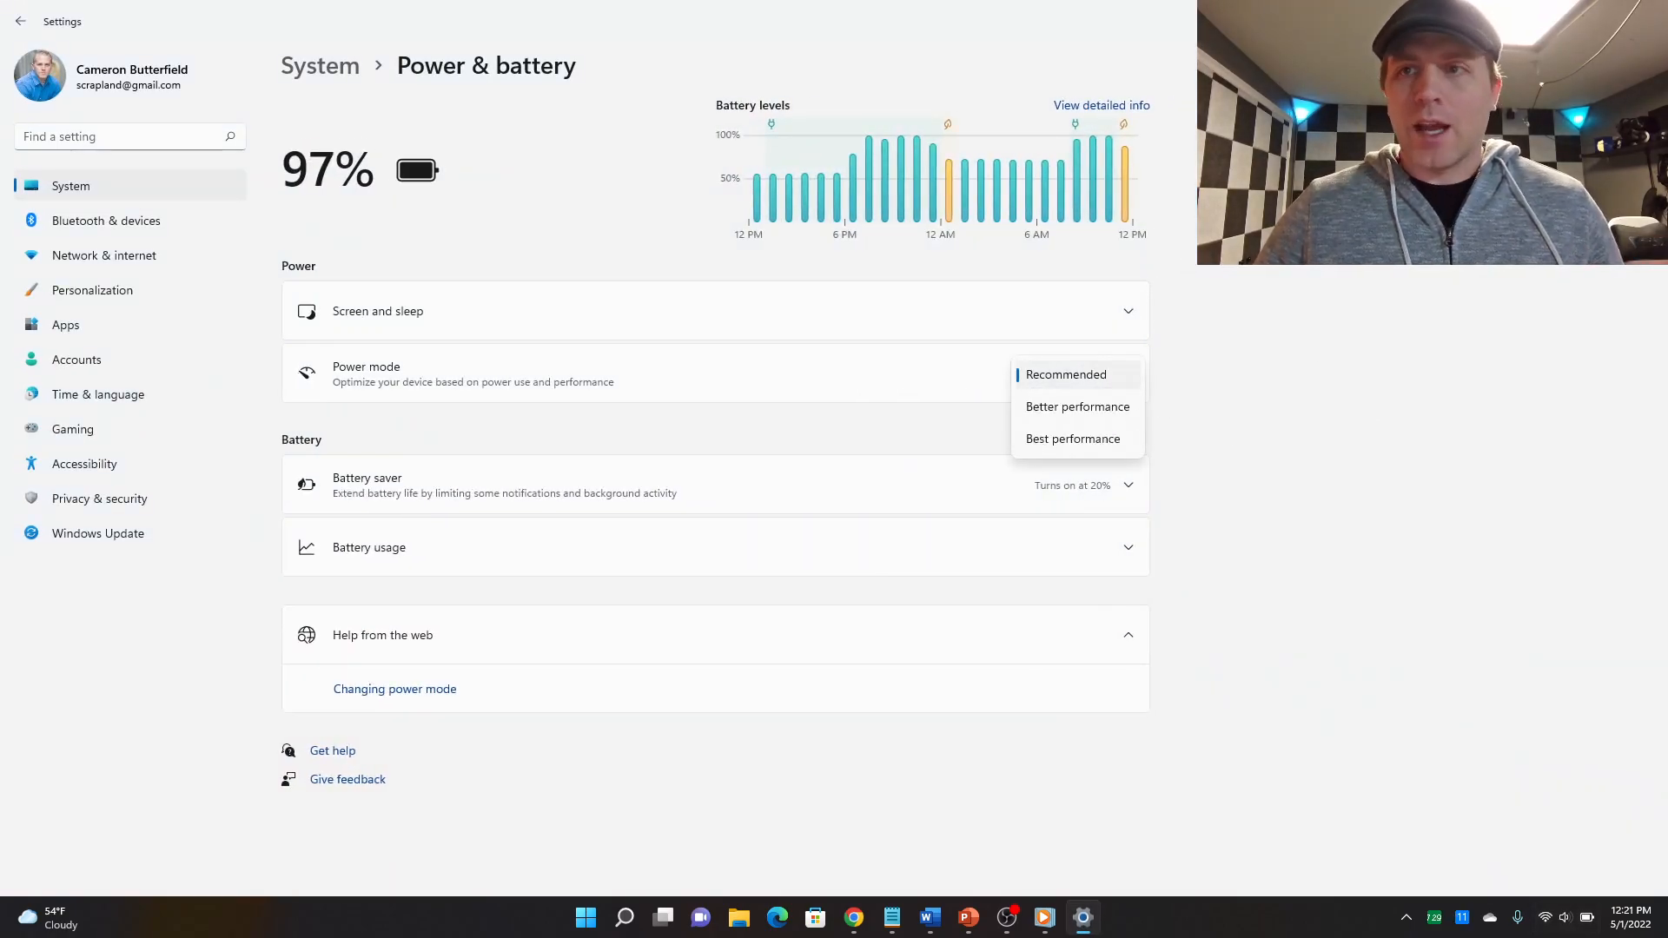
mouse_move(929, 372)
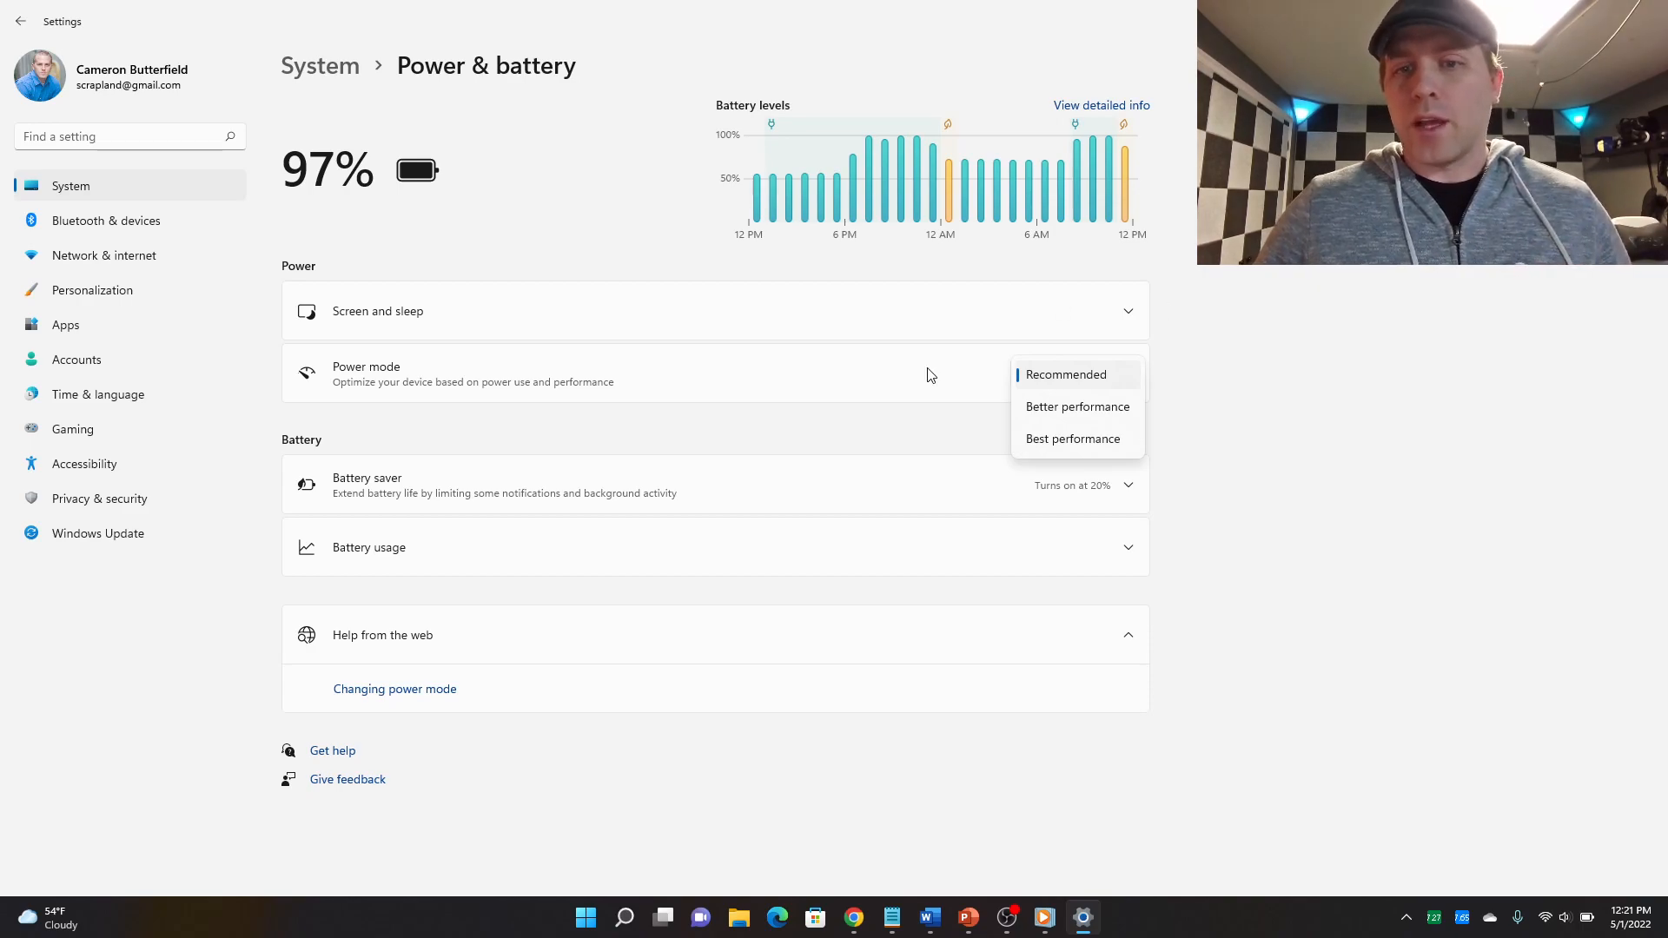
mouse_move(1069, 391)
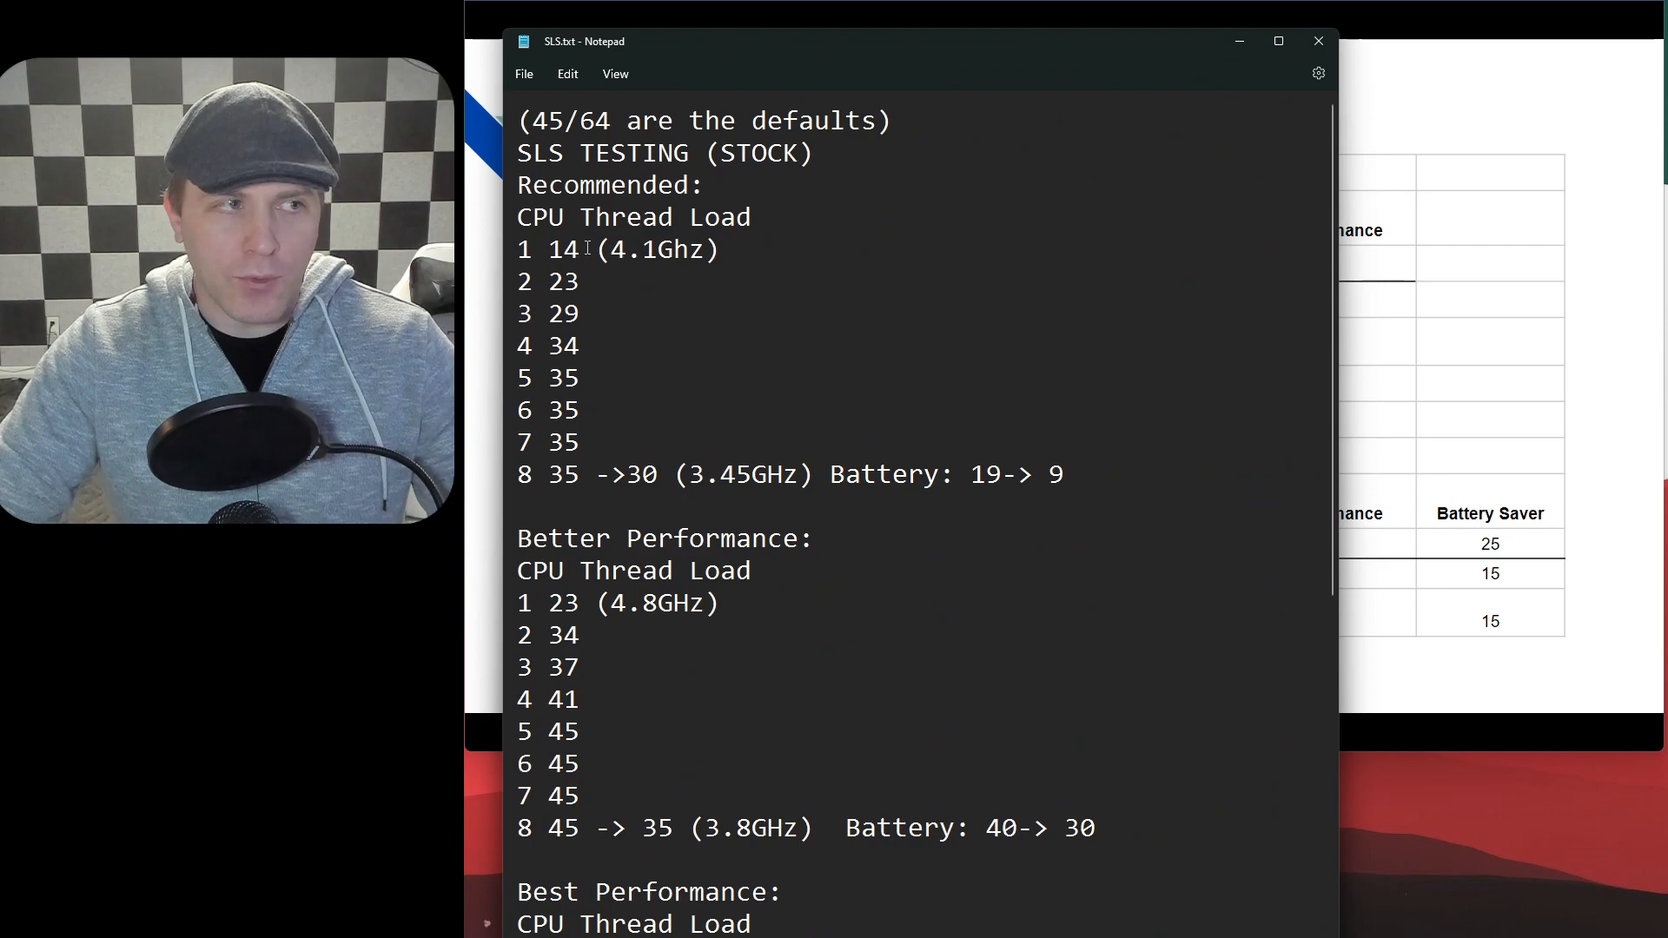
Show SLS.txt results and highlight the Better Performance thread-load lines
double_click(560, 250)
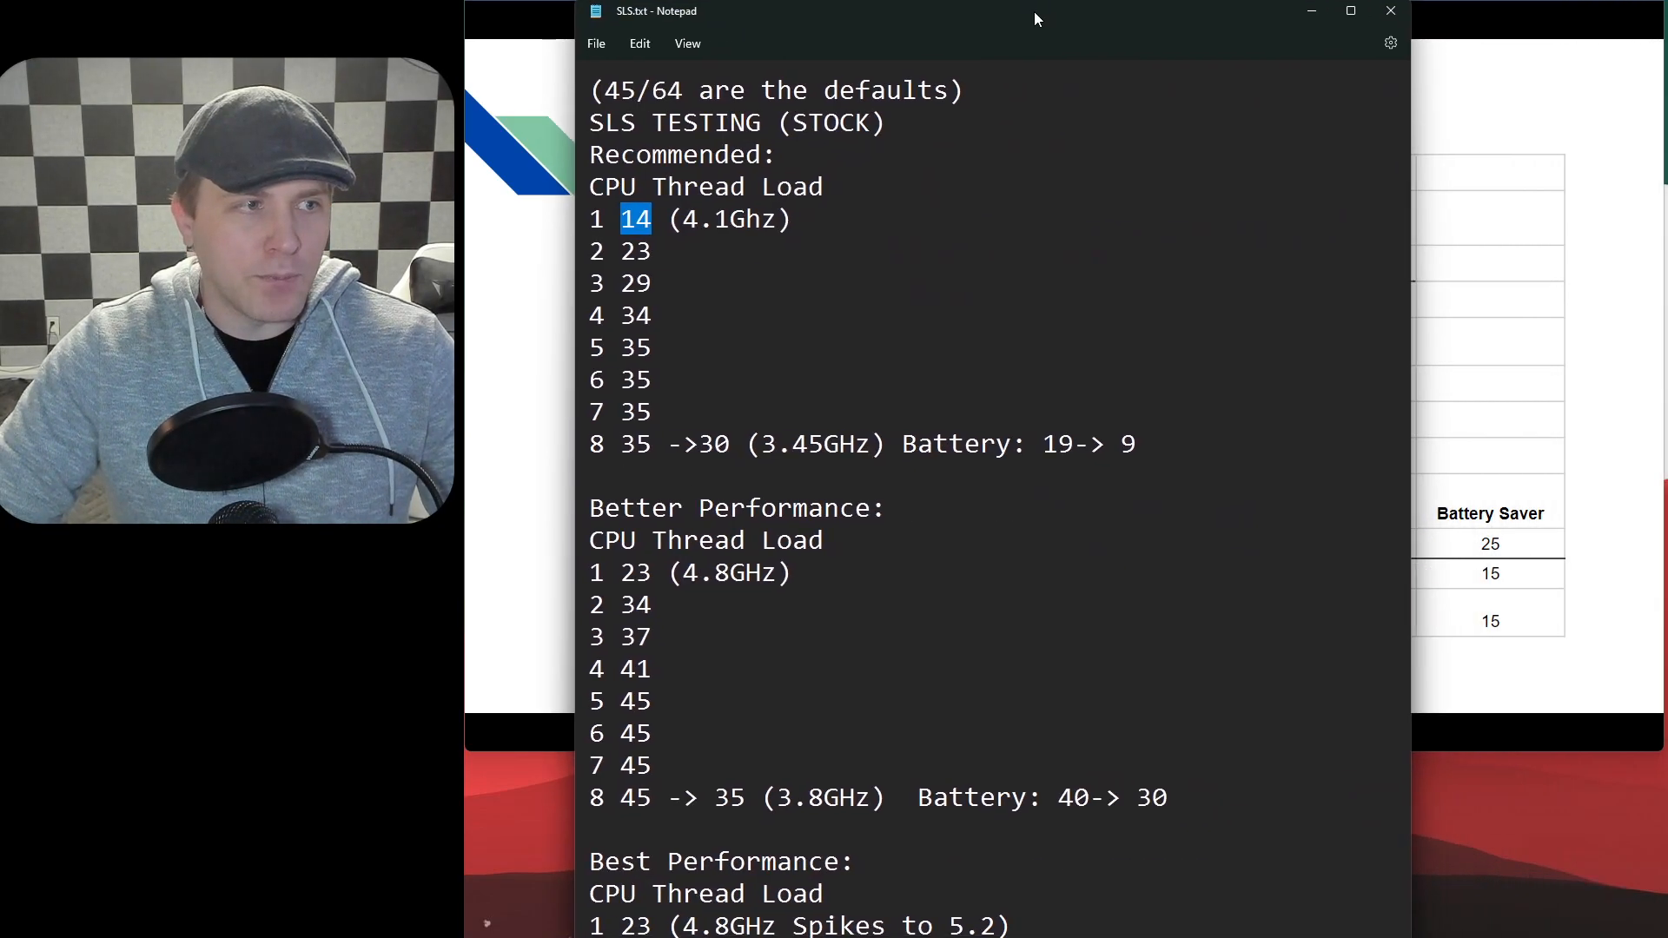
drag(591, 508, 590, 596)
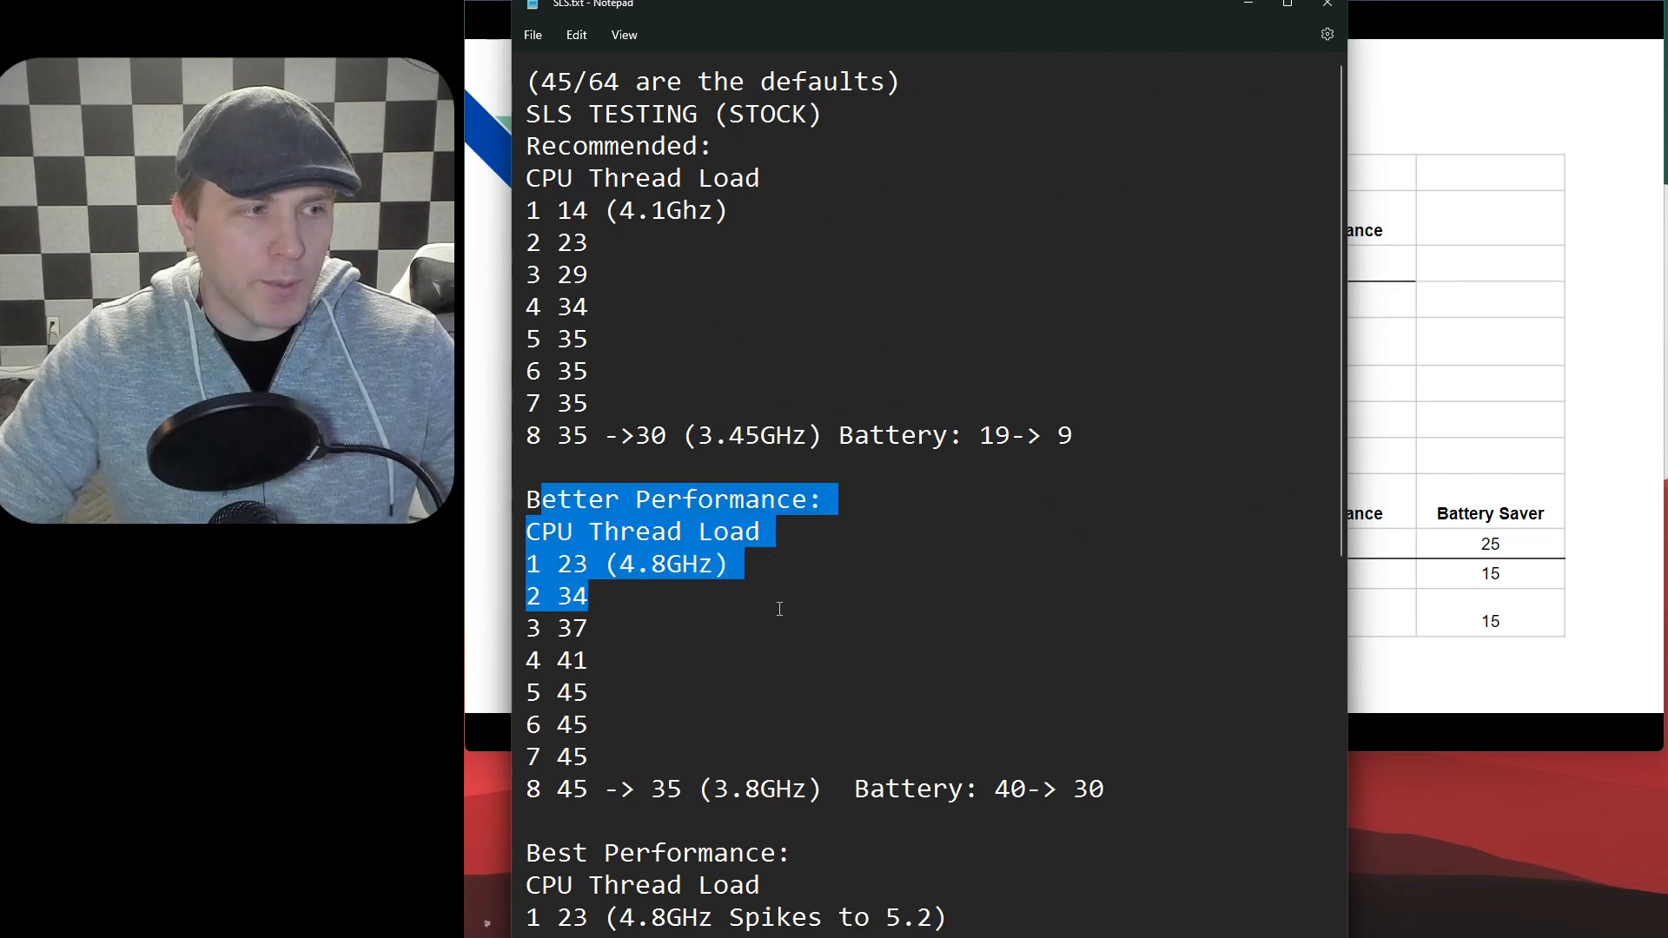
click(575, 562)
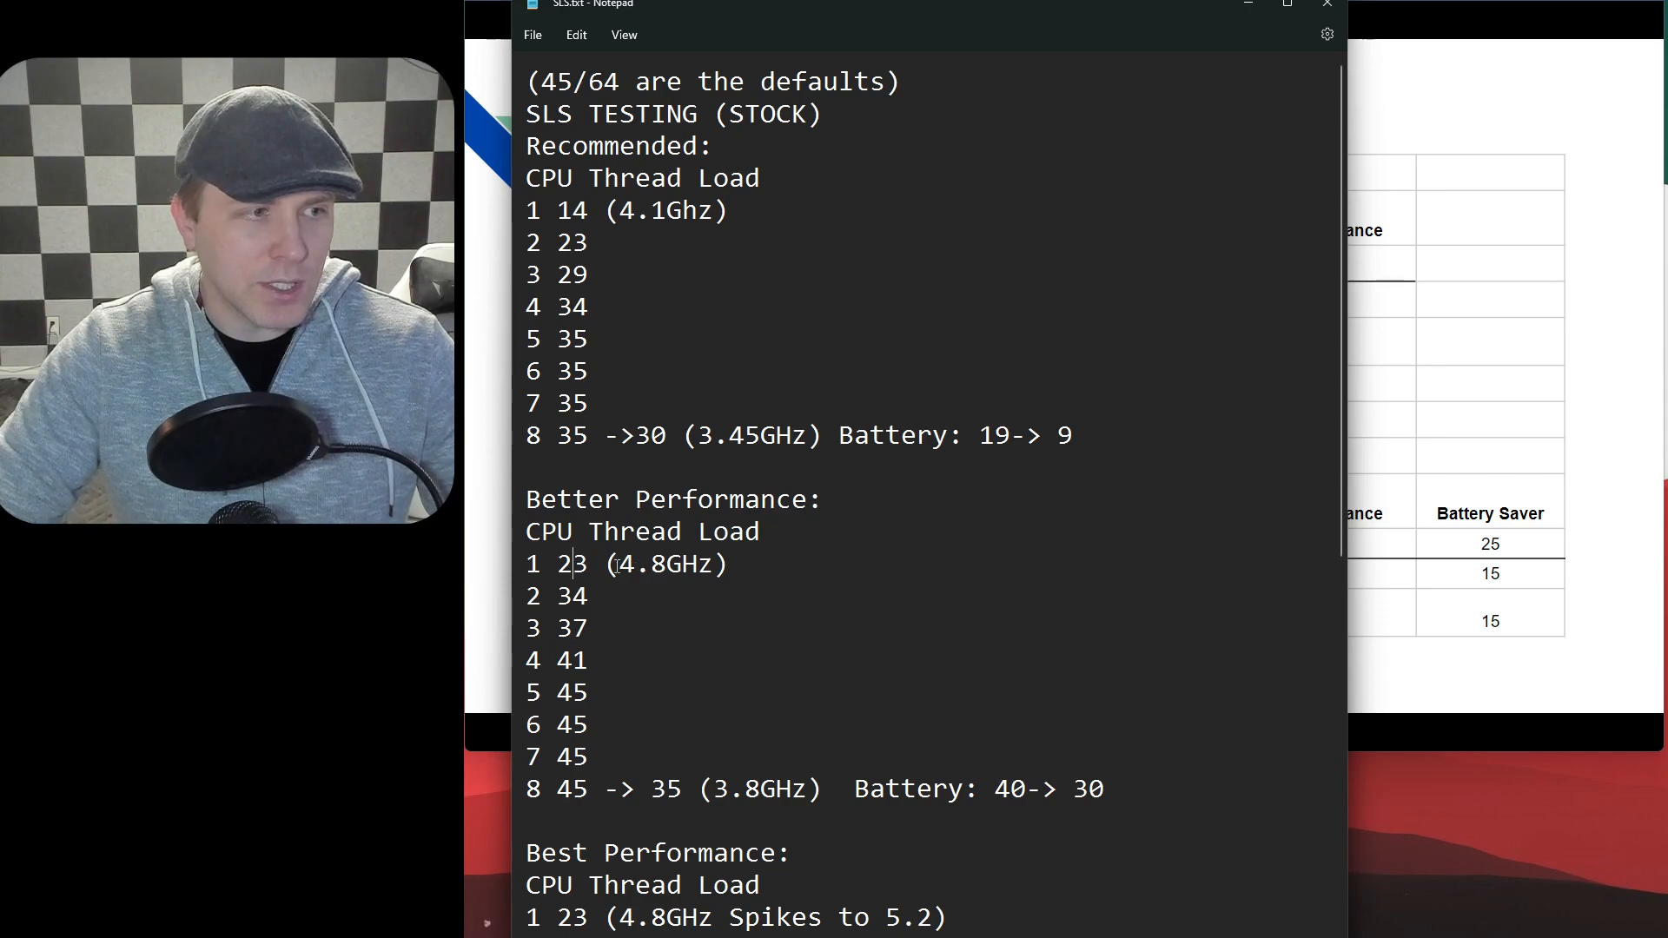
drag(597, 563, 728, 563)
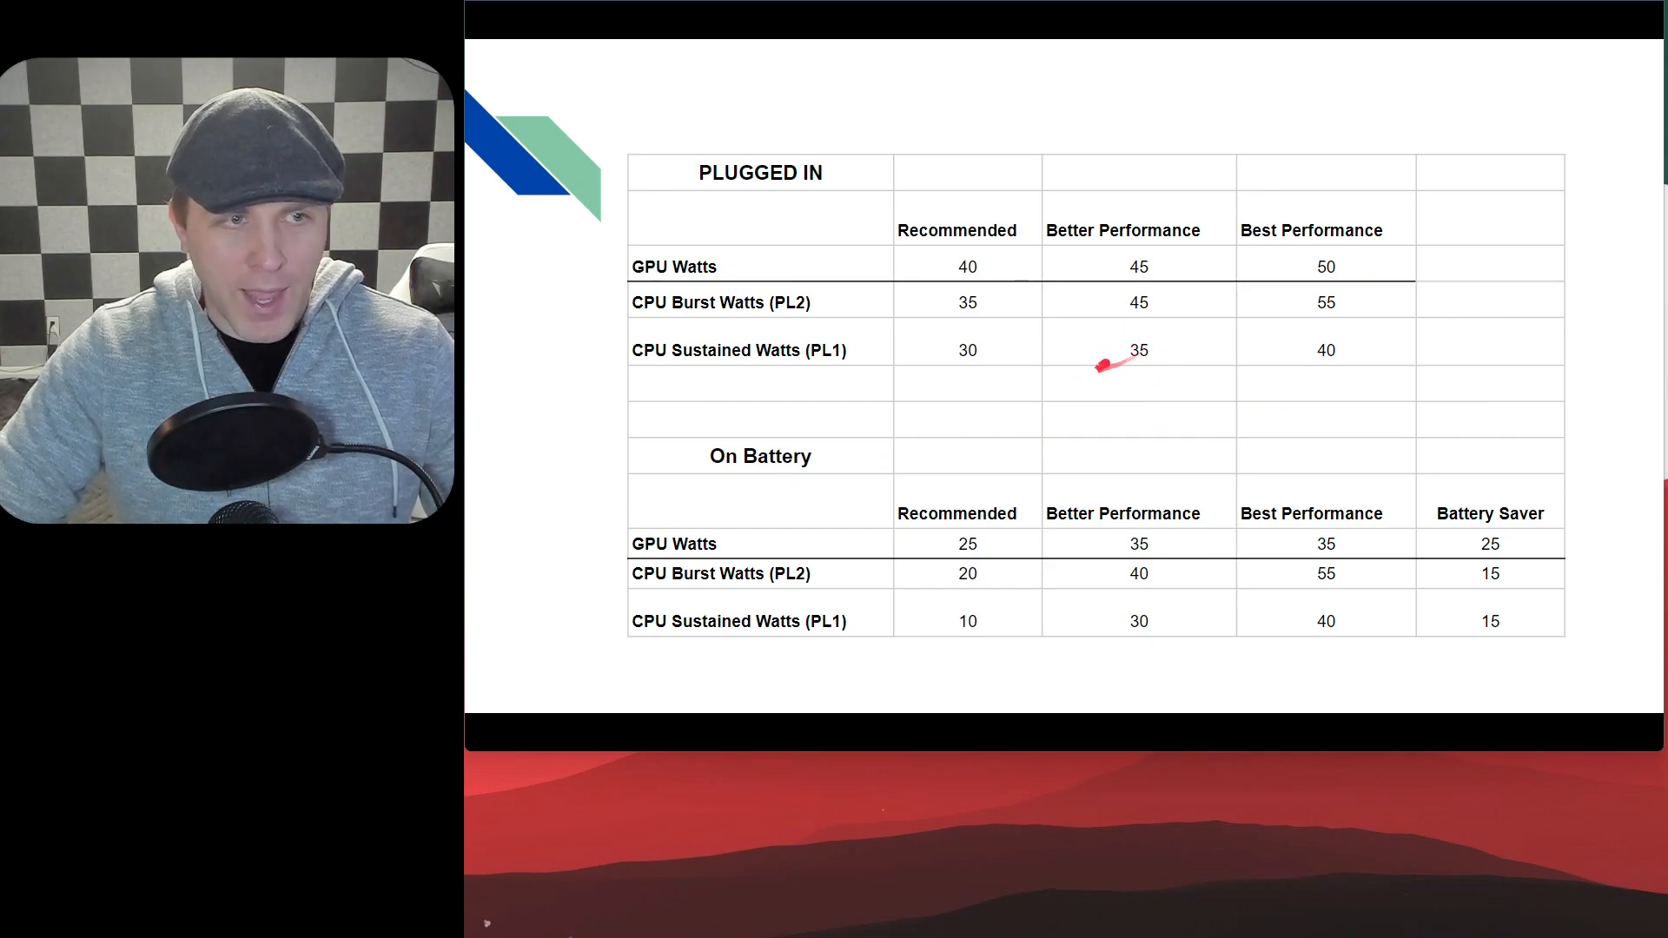
Mark the plugged-in Better Performance sustained watts on the power limits table
drag(1102, 366, 1181, 346)
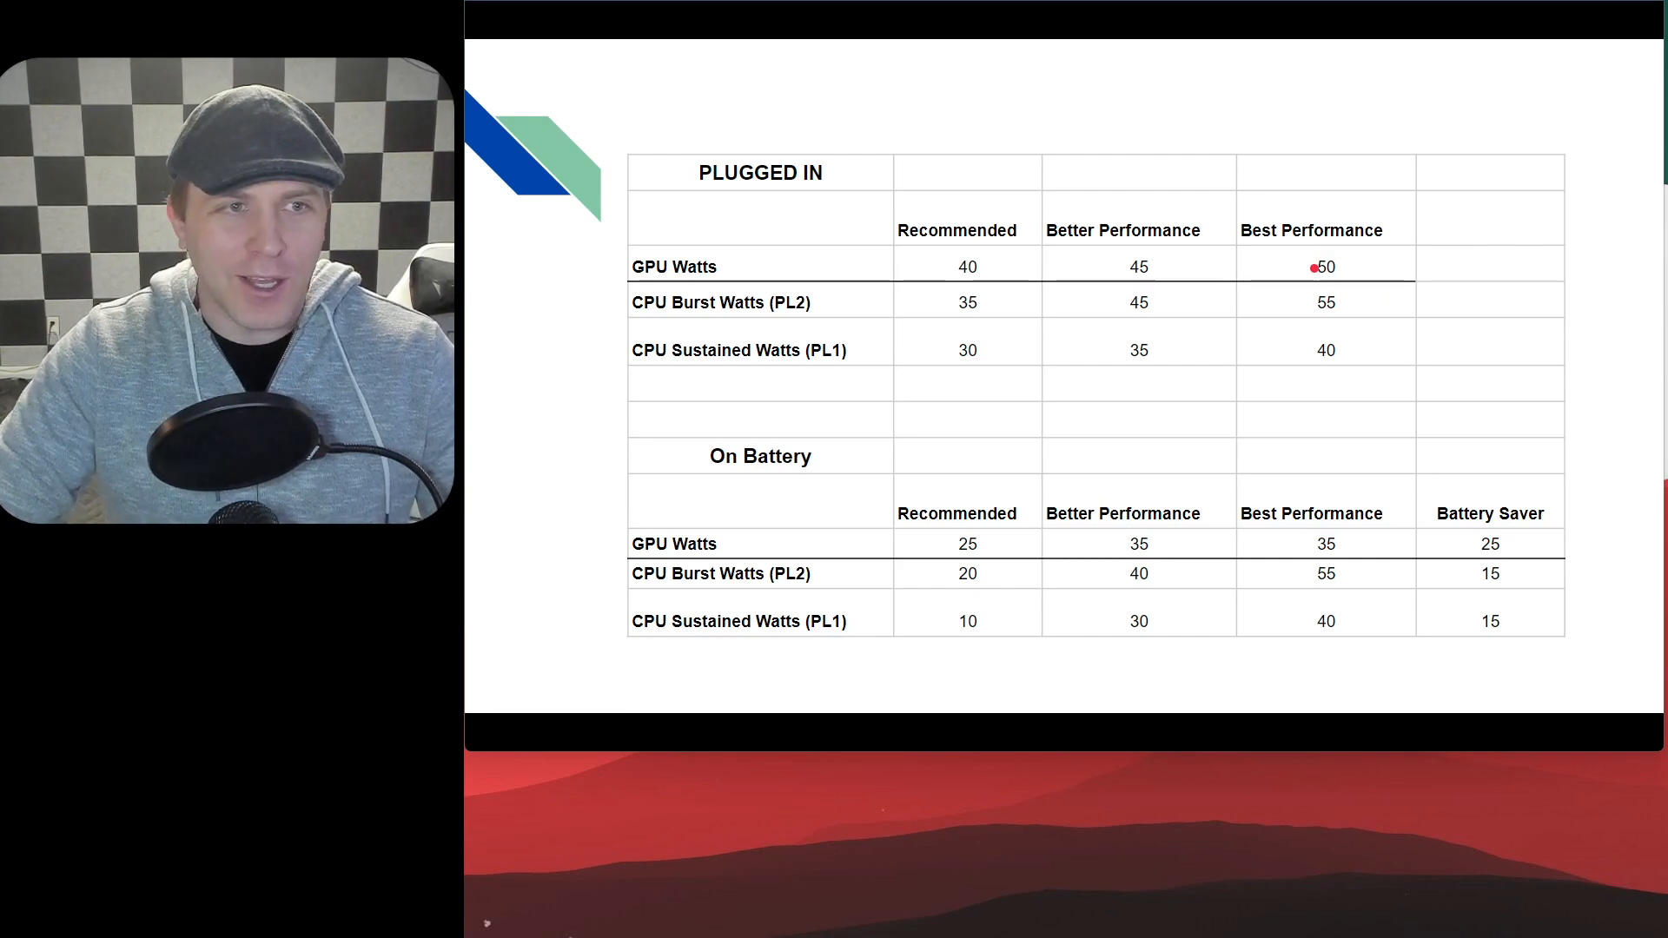
mouse_move(1267, 259)
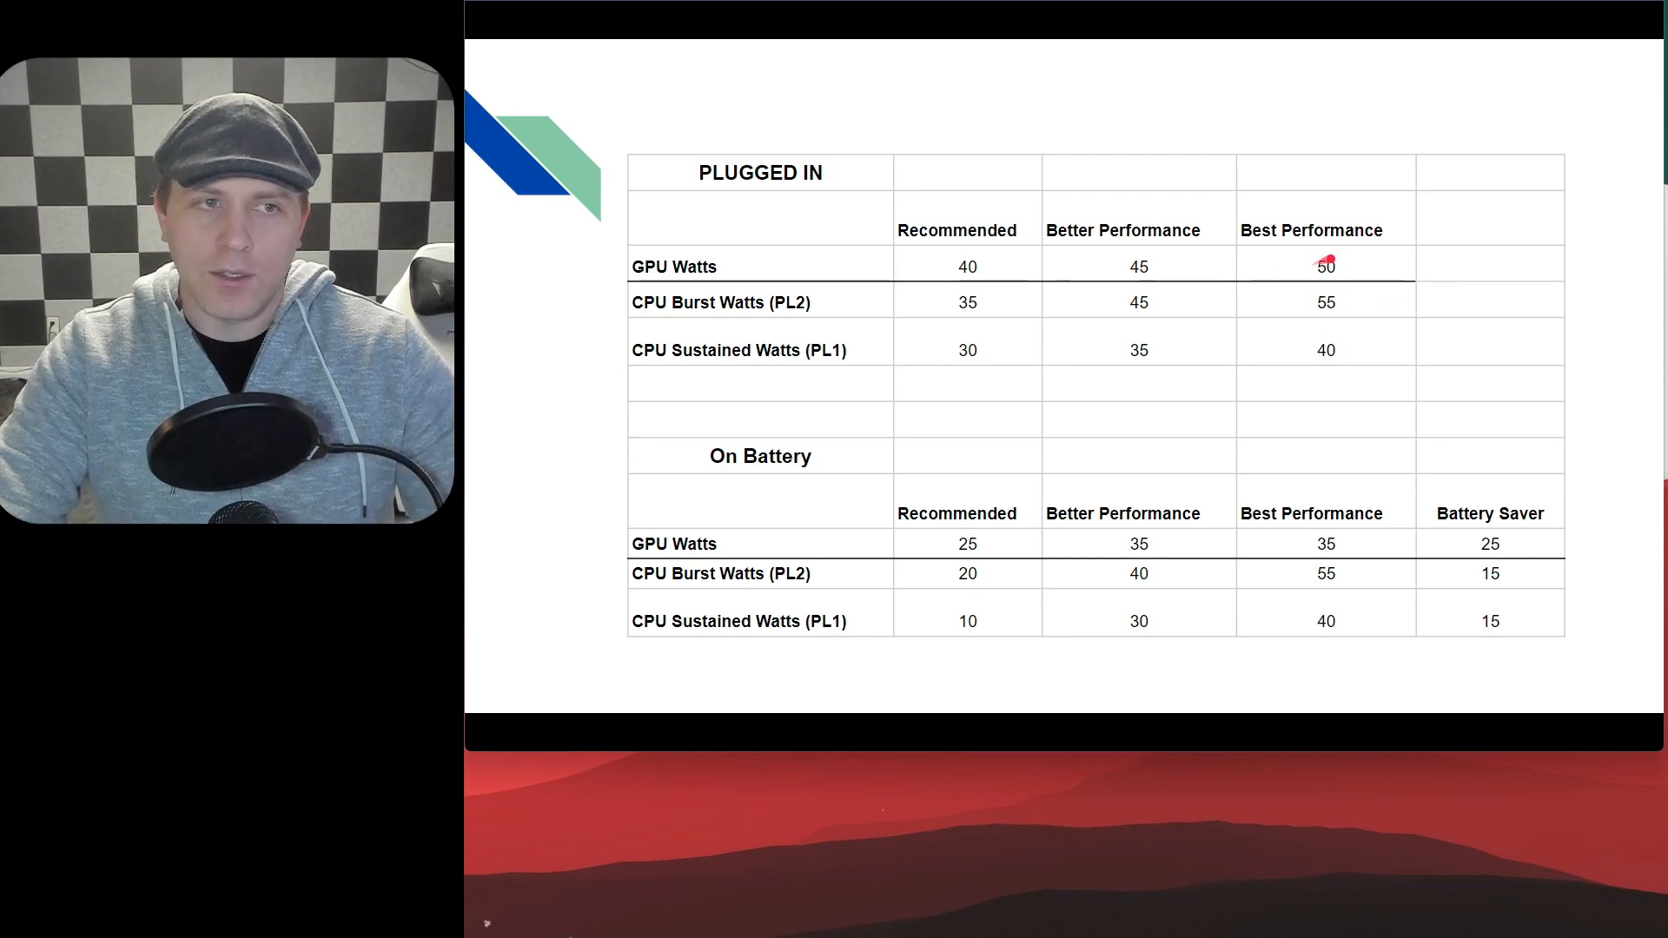
drag(1334, 267, 1308, 264)
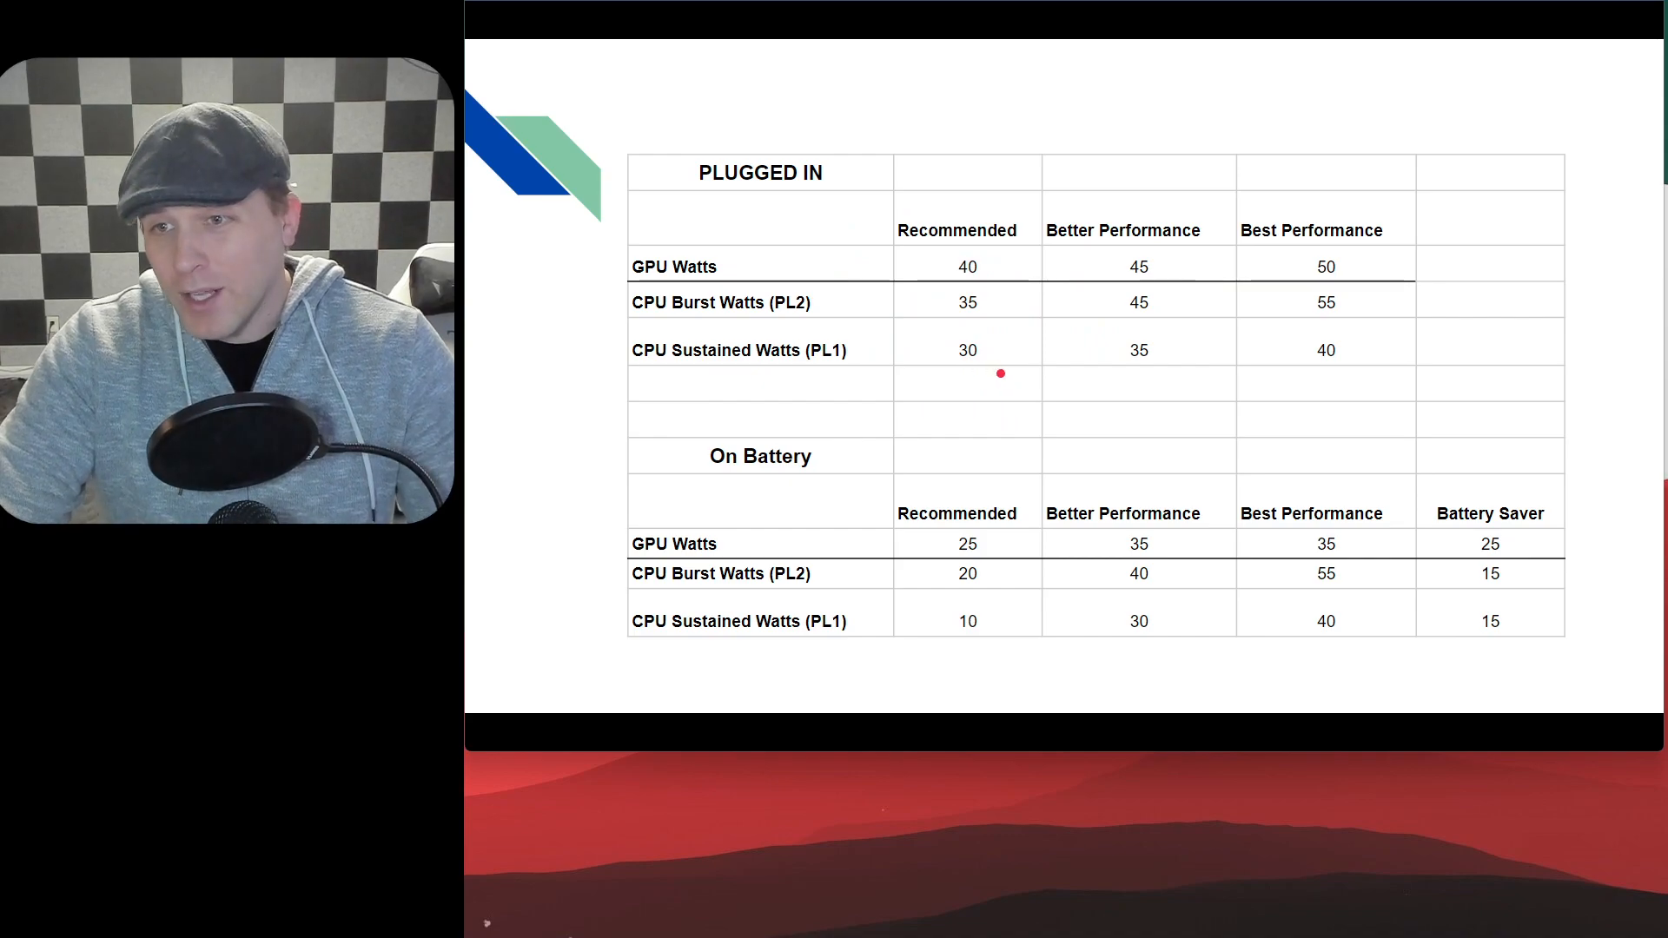
drag(867, 381, 973, 429)
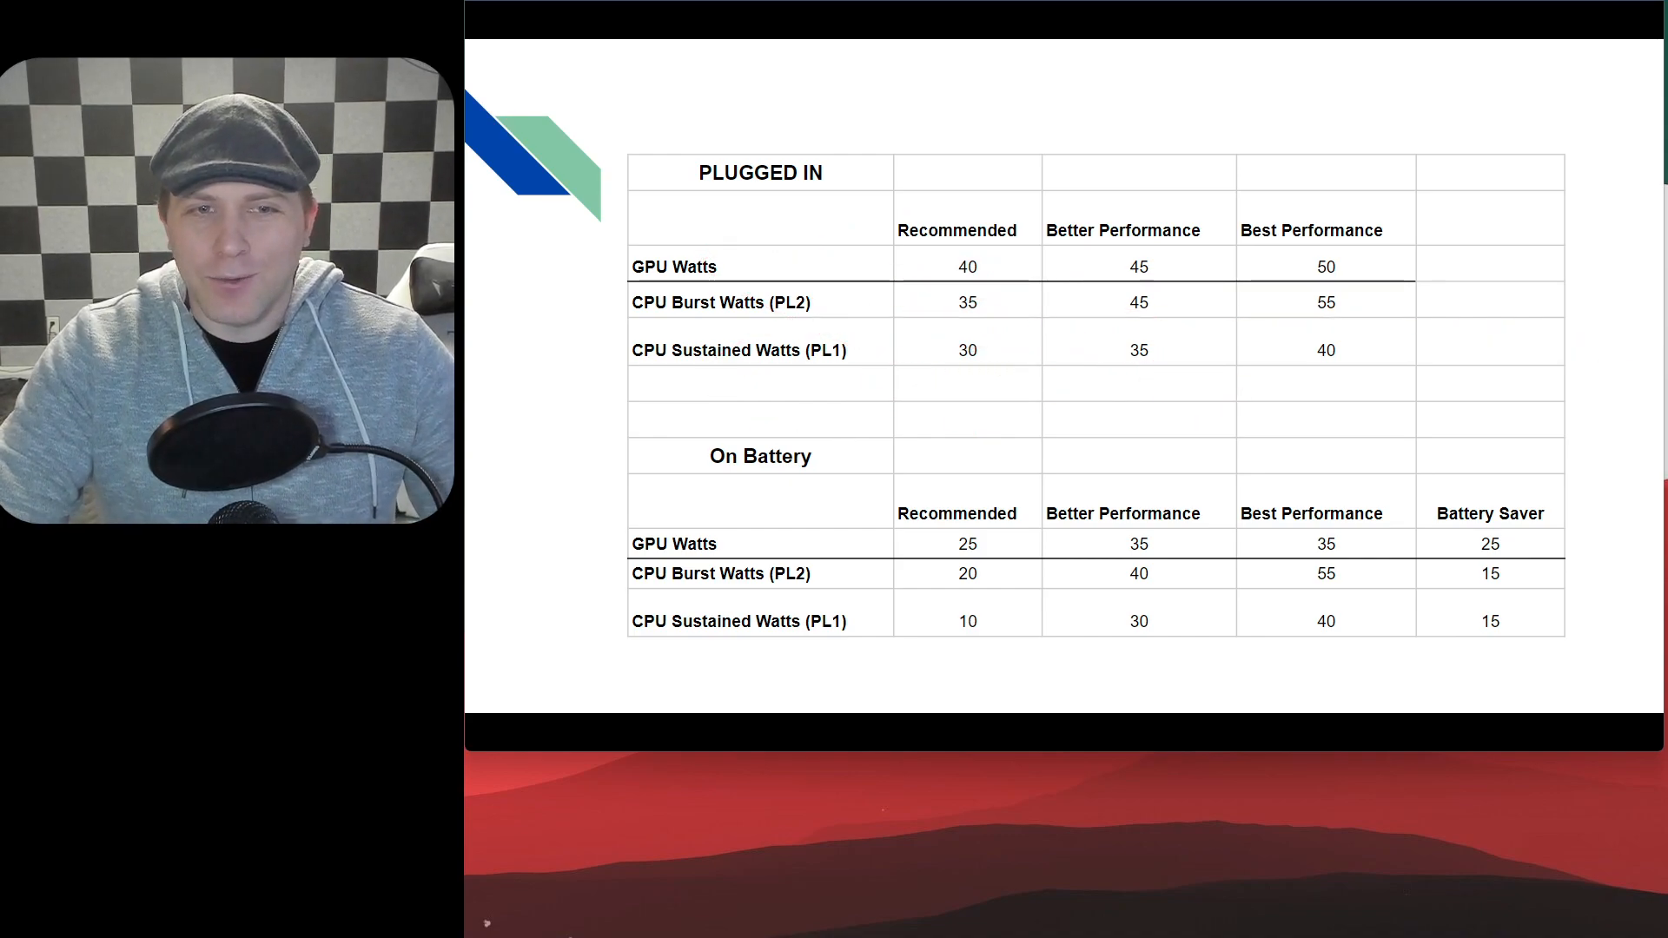
drag(1097, 381, 1181, 380)
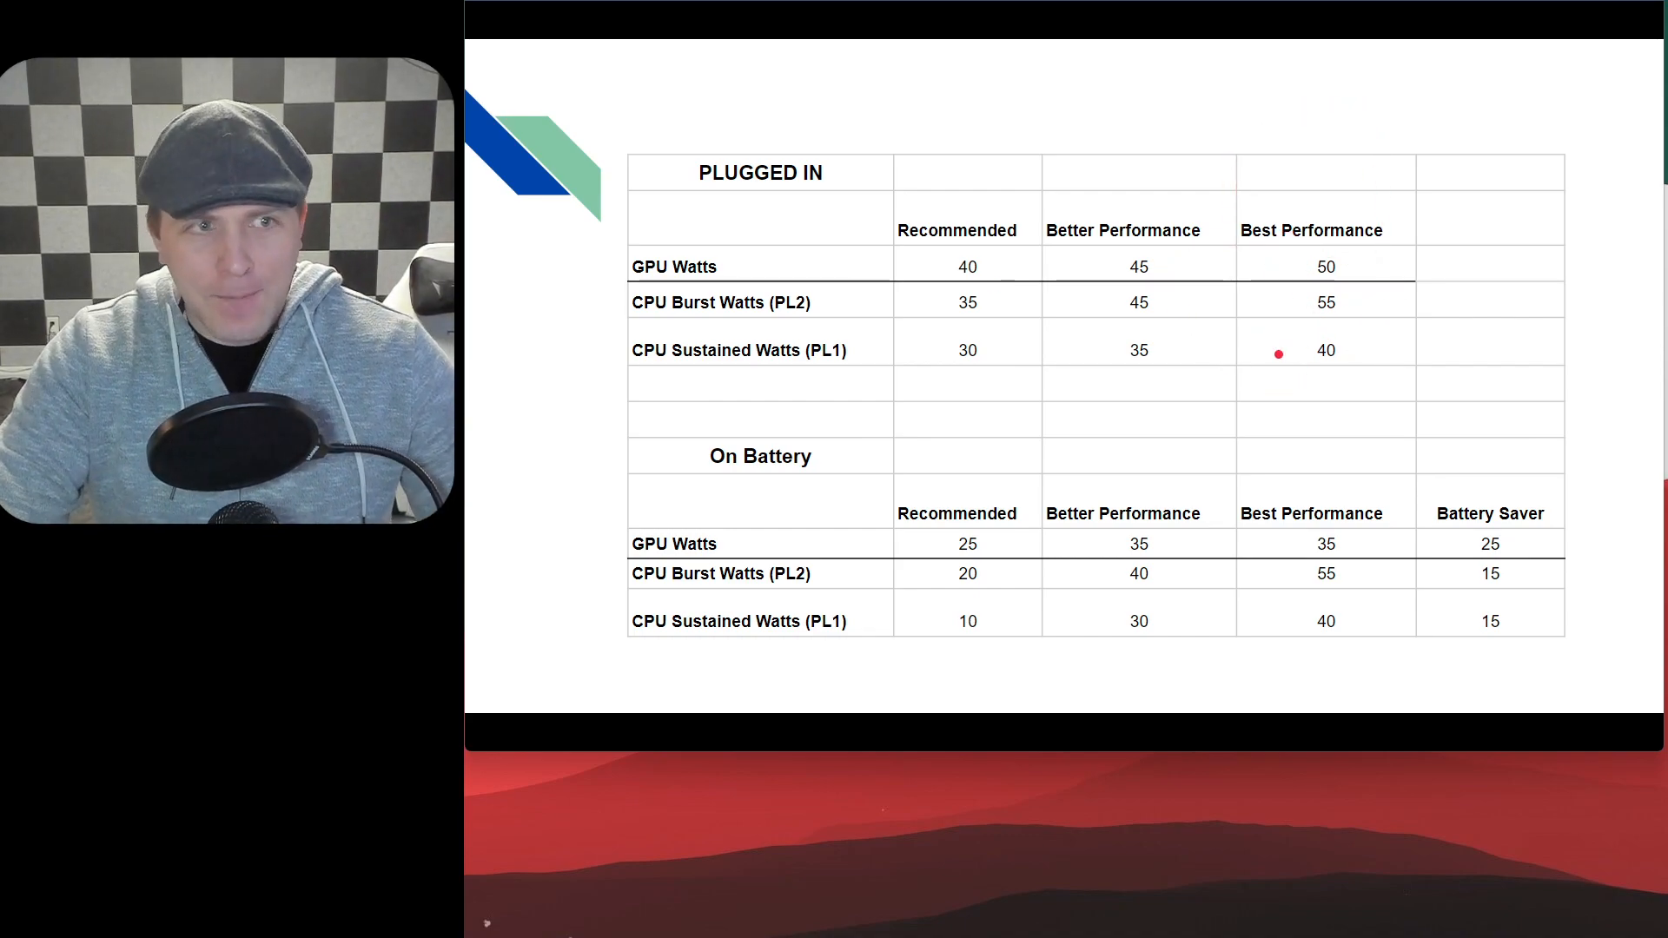
mouse_move(1355, 311)
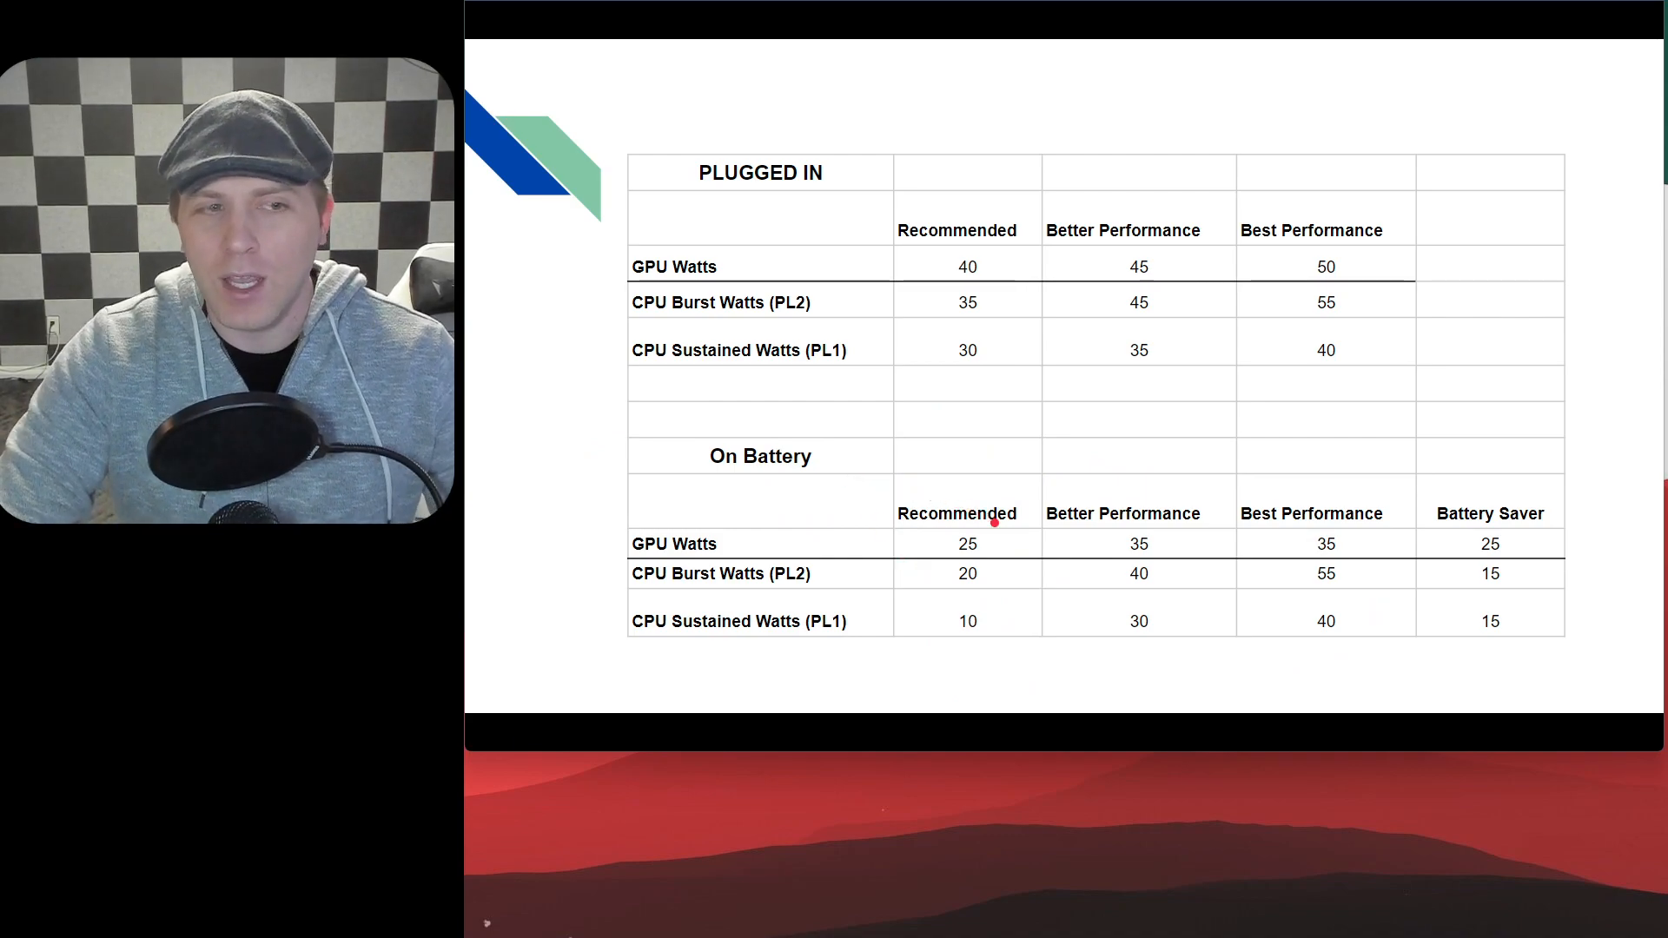
mouse_move(1081, 384)
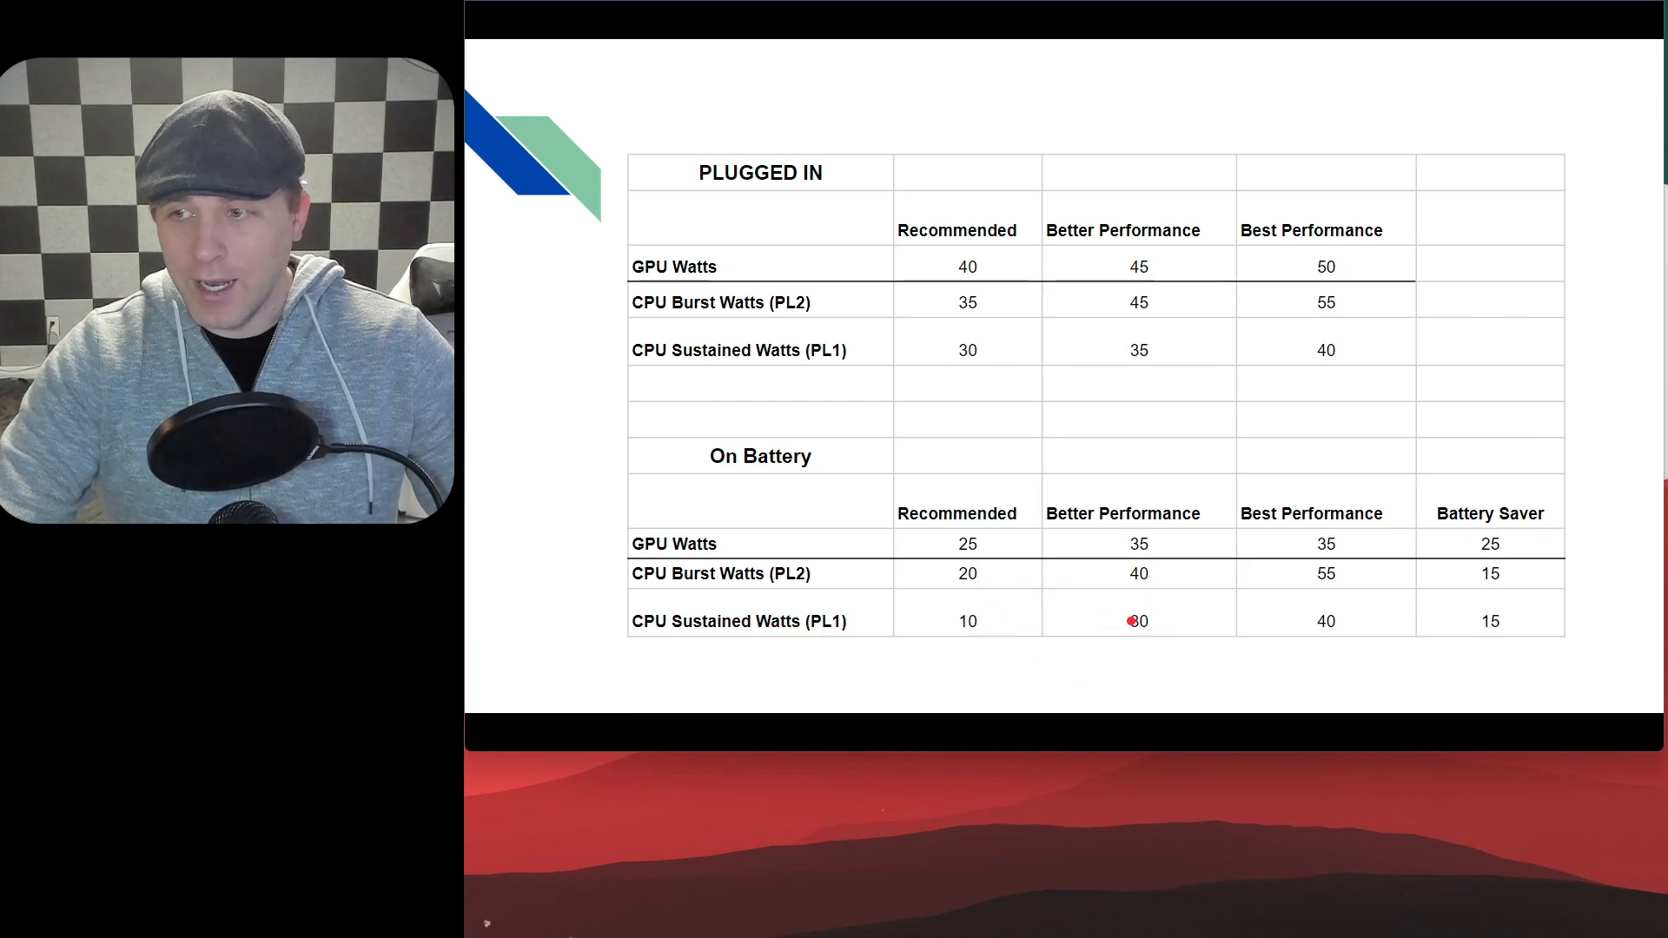
mouse_move(1169, 636)
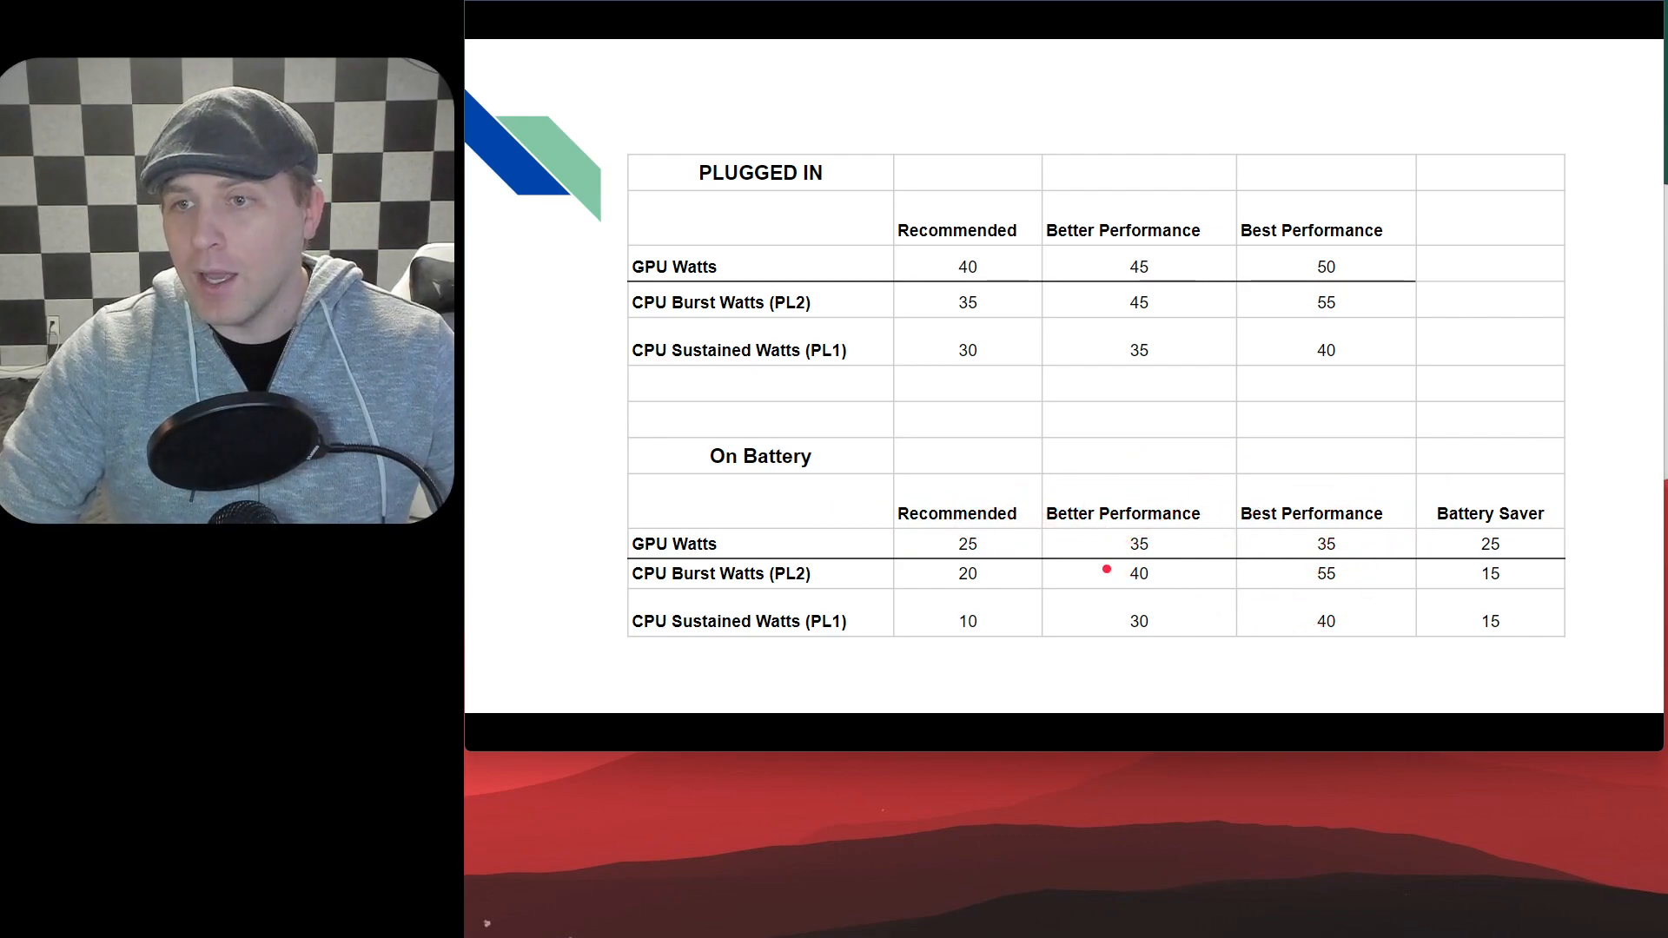
mouse_move(1171, 573)
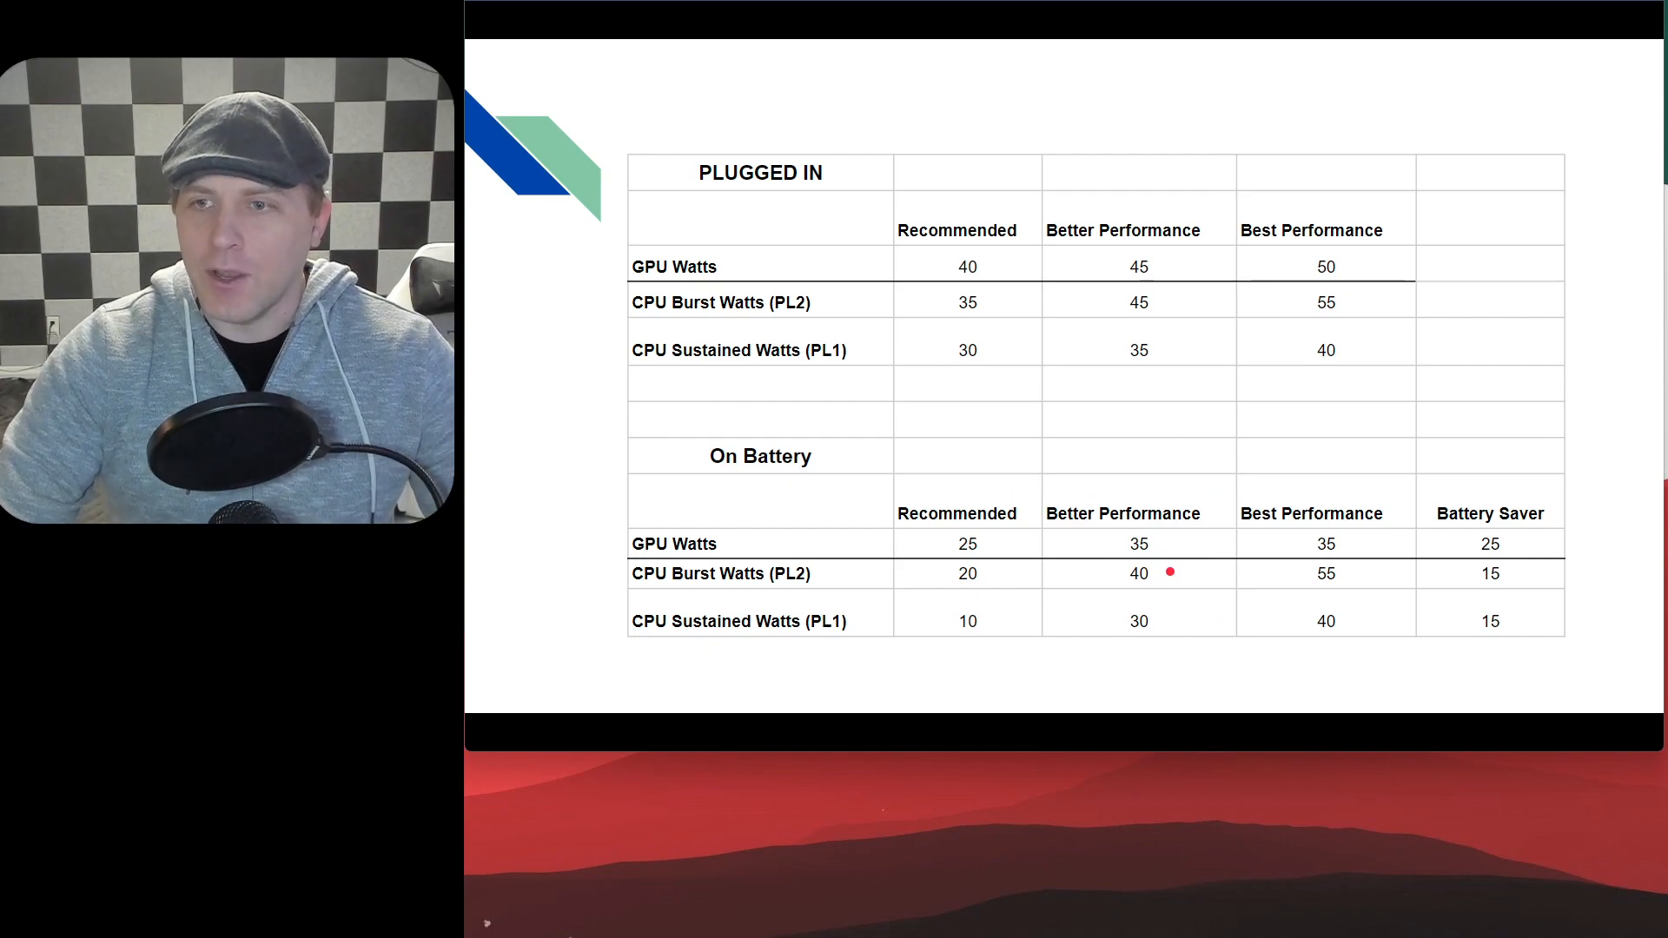
drag(1163, 596, 1117, 648)
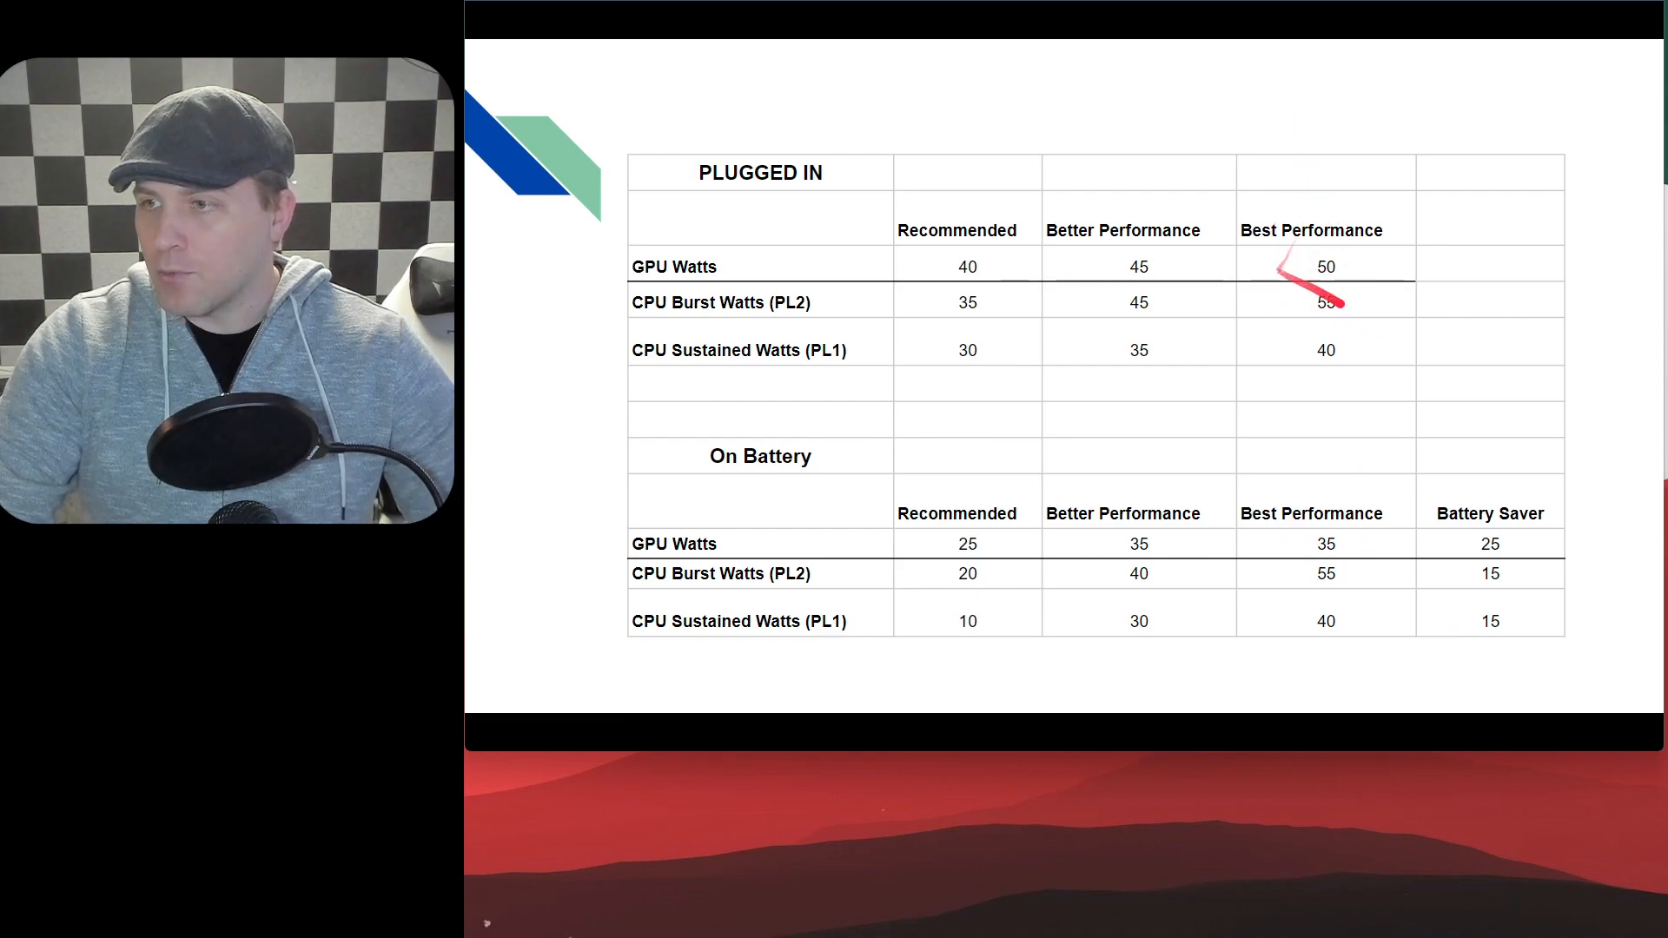
drag(1372, 501, 1324, 638)
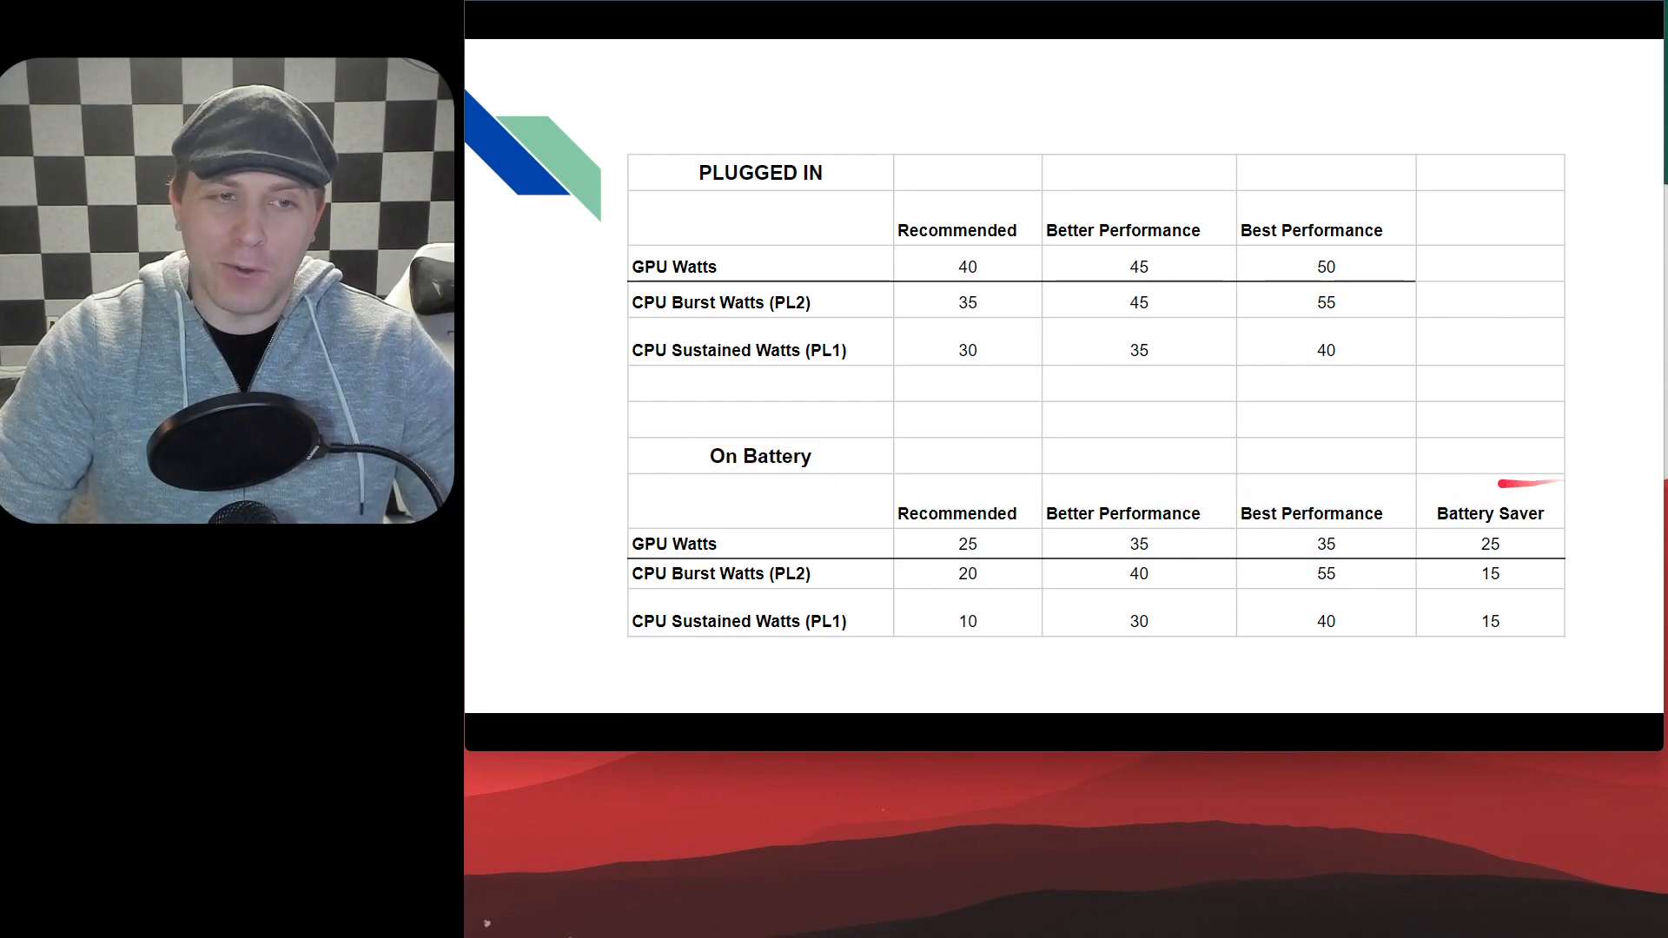
drag(1564, 468, 1393, 490)
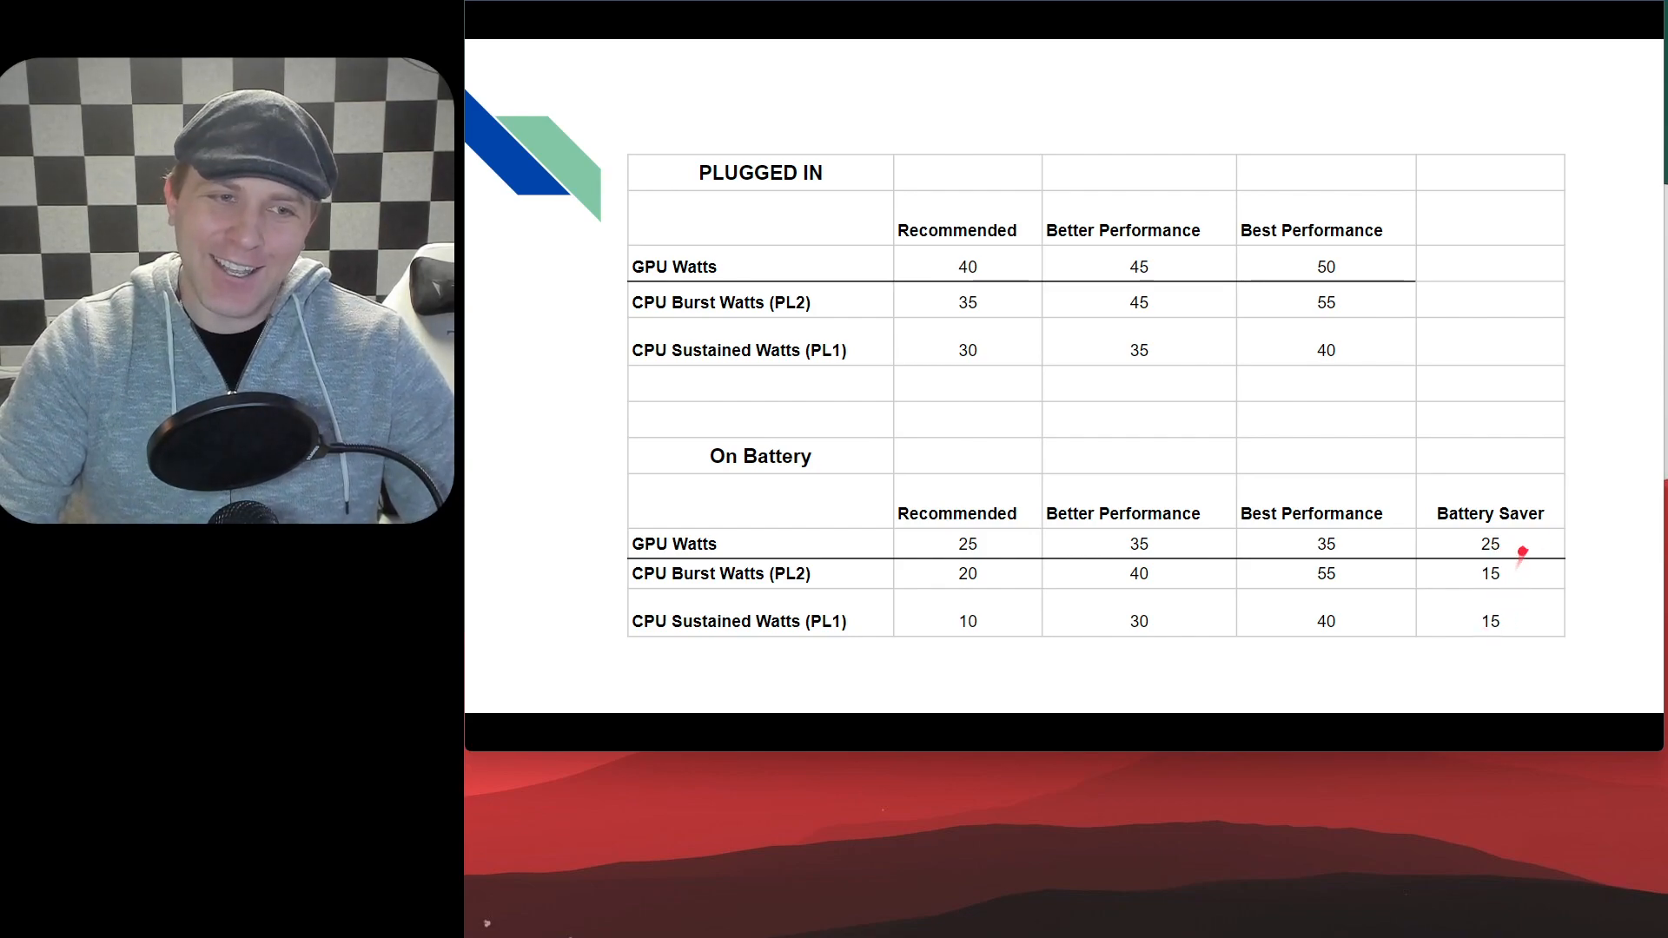
mouse_move(1506, 573)
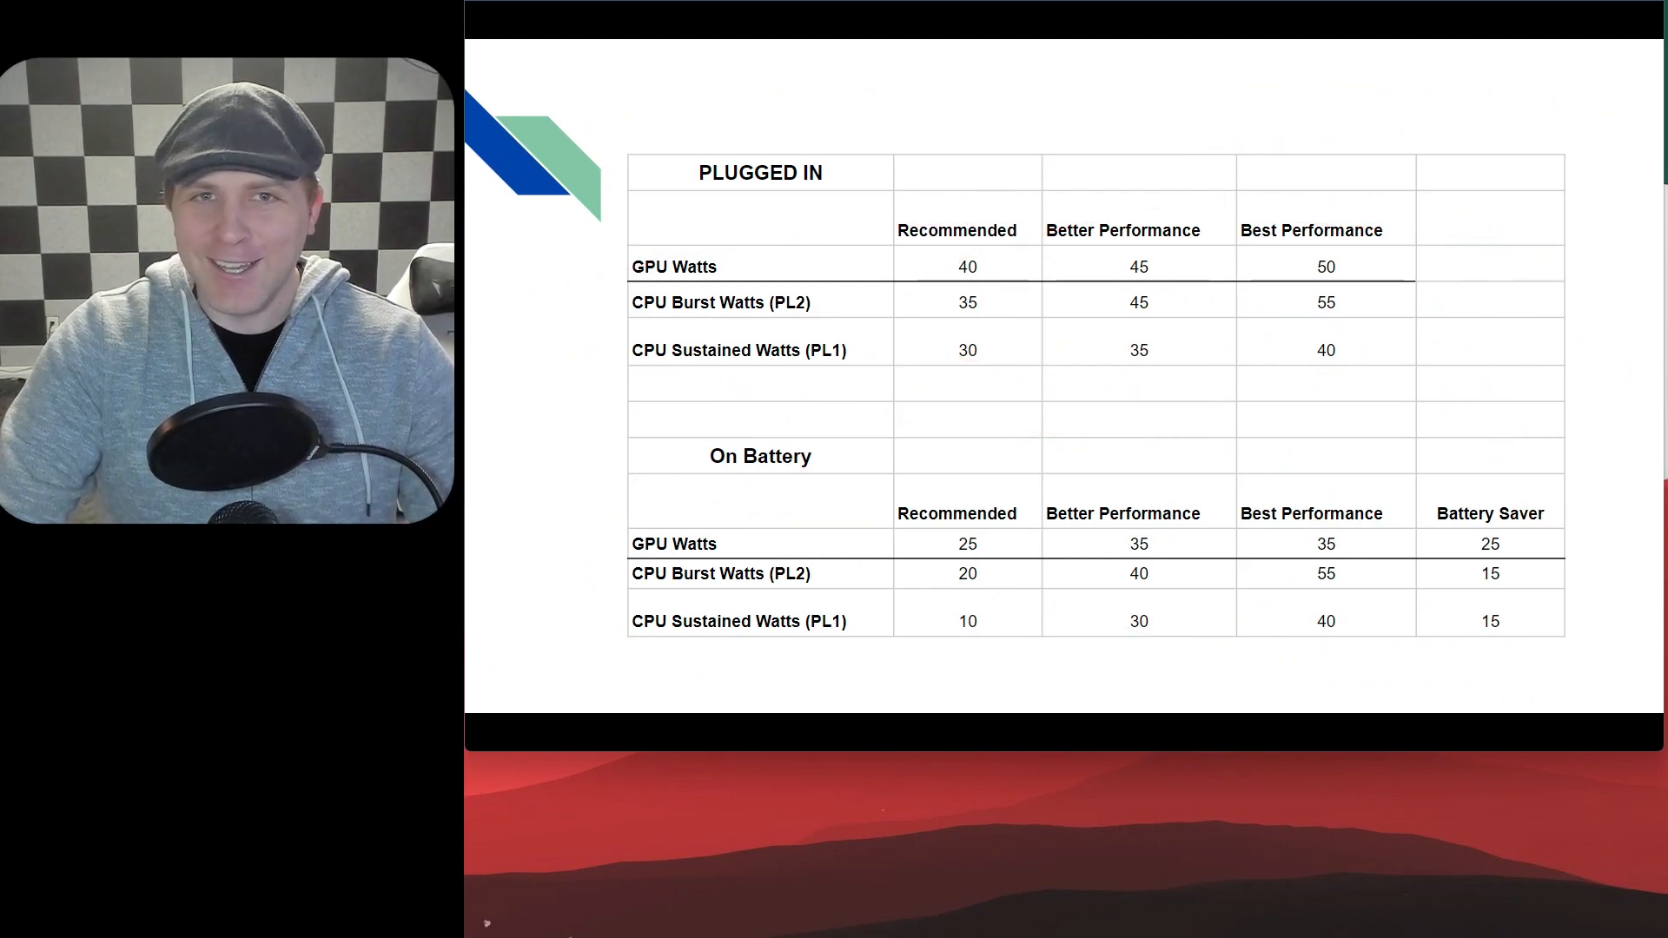
Draw a red stroke across the plugged-in GPU Watts row from 40 to 50
drag(612, 356, 1329, 201)
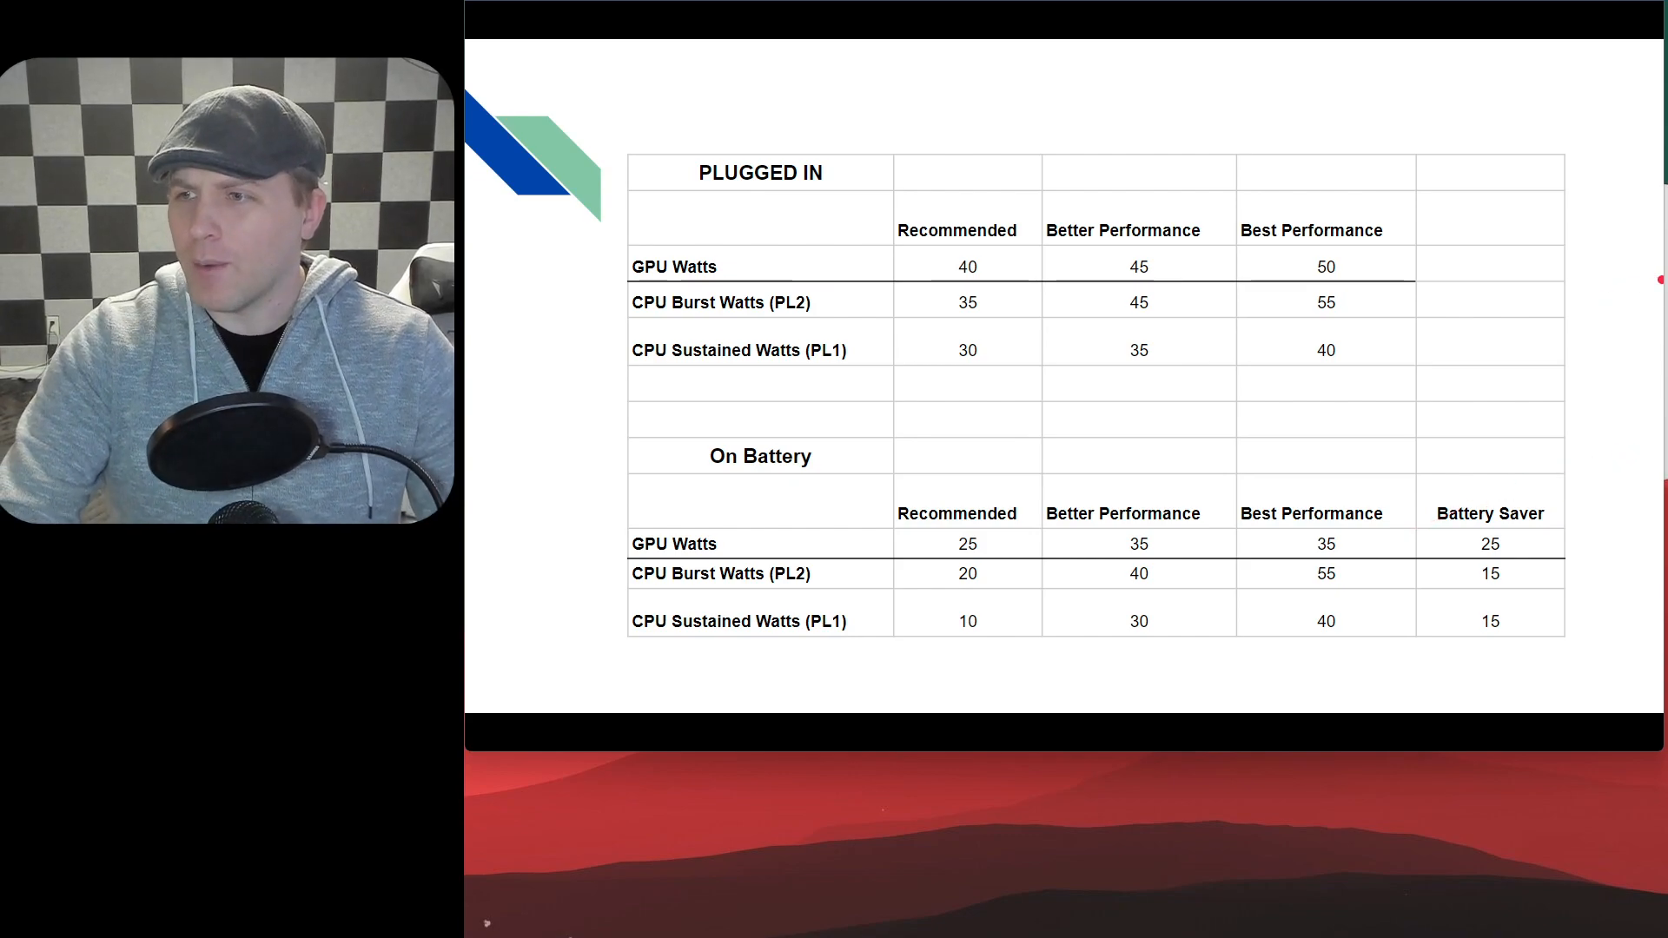
drag(952, 280, 1288, 301)
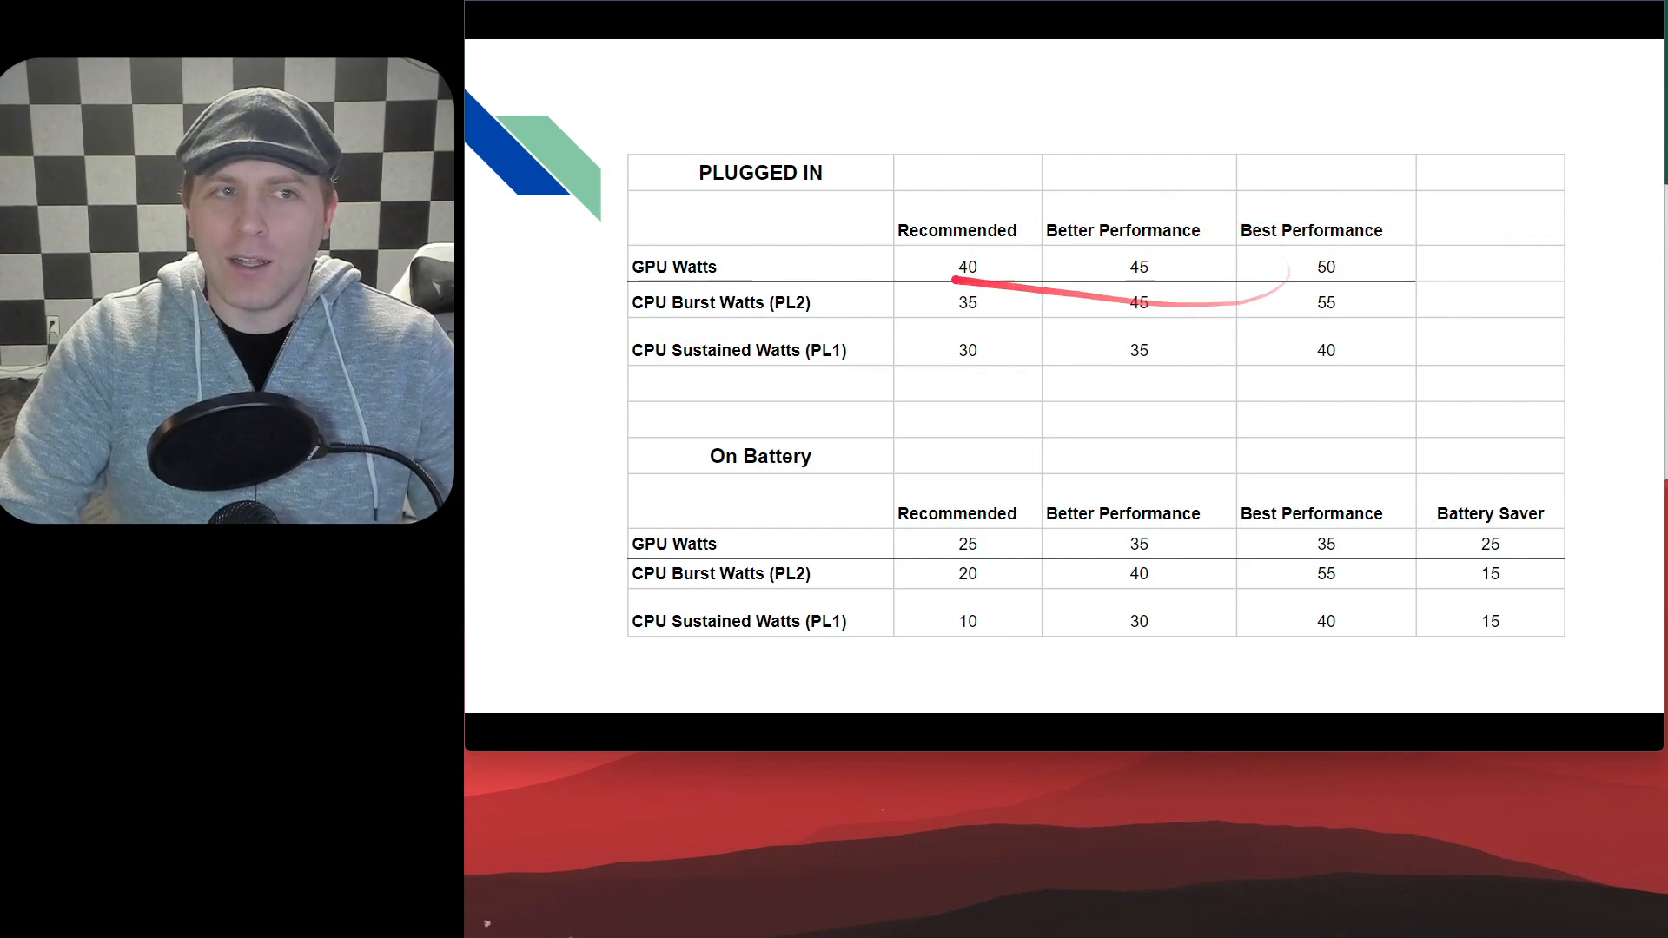